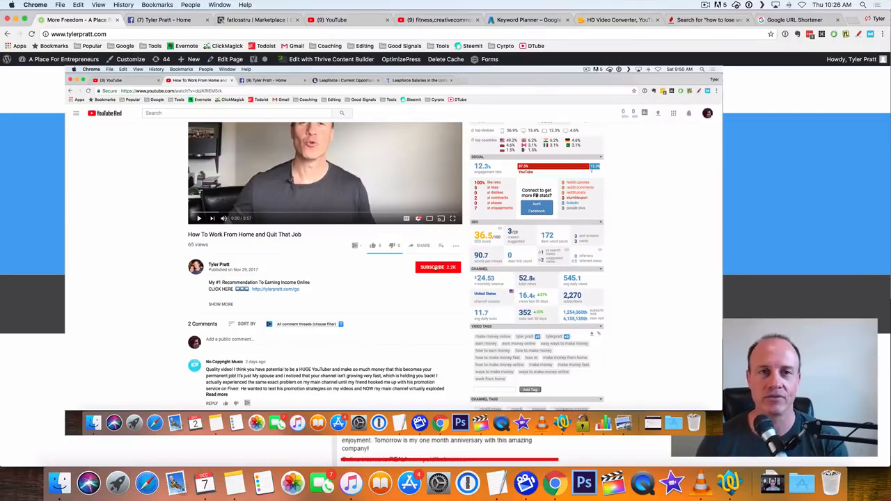
Subscribe to the work-from-home video's channel and move over to the Facebook business page
left_click(437, 268)
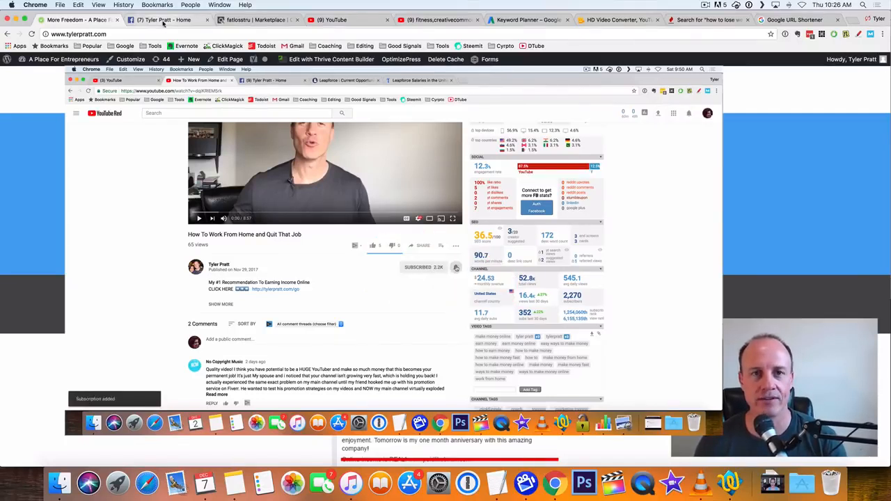
left_click(160, 20)
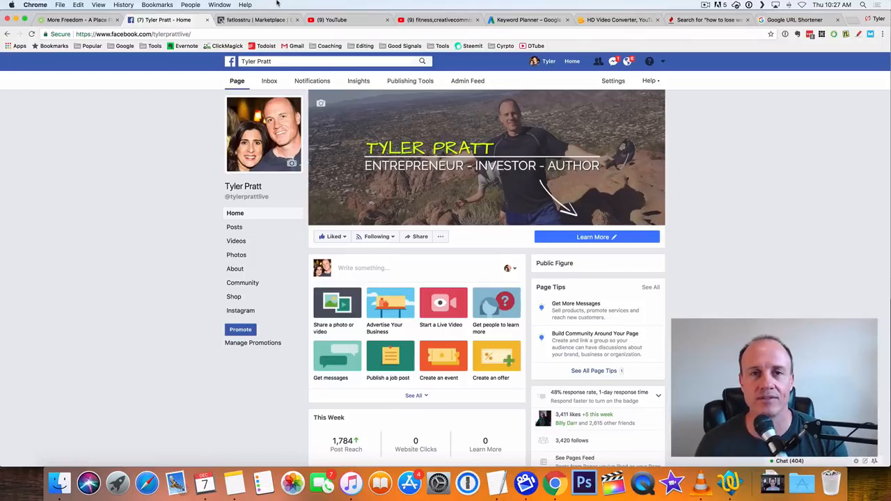
Browse the ClickBank marketplace's Health & Fitness category sorted by Gravity
left_click(258, 19)
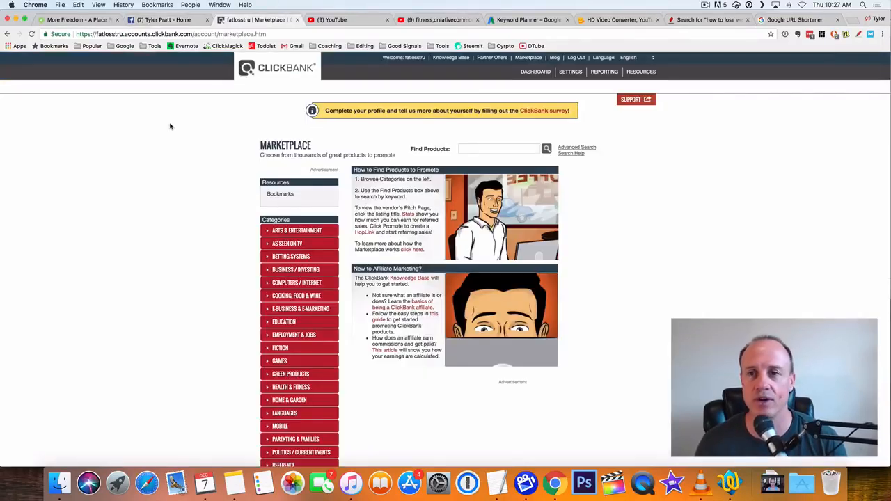
mouse_move(144, 143)
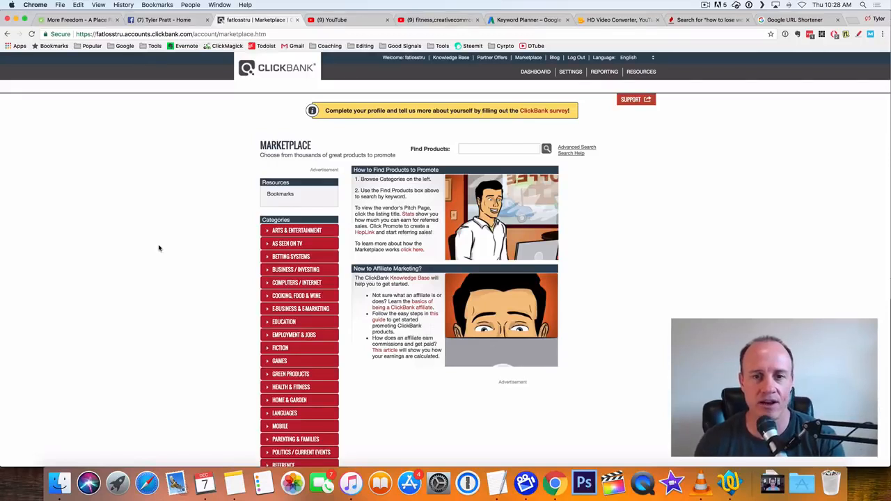
scroll("down", 3)
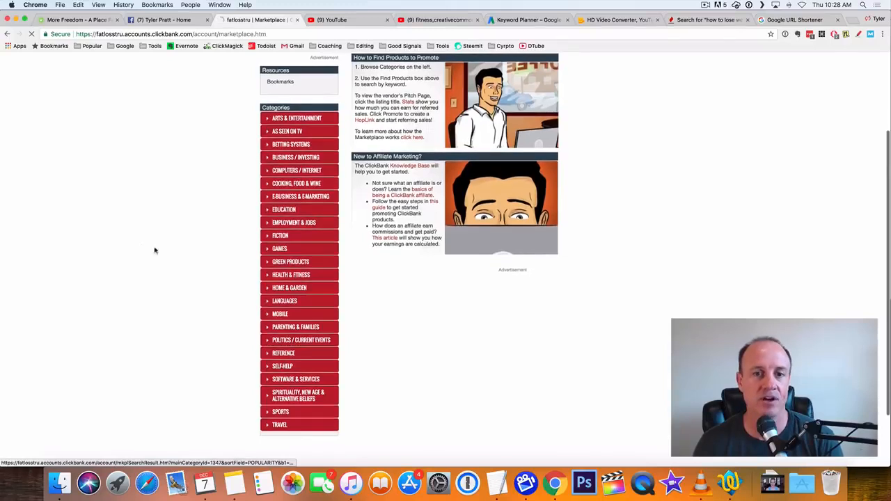
left_click(291, 274)
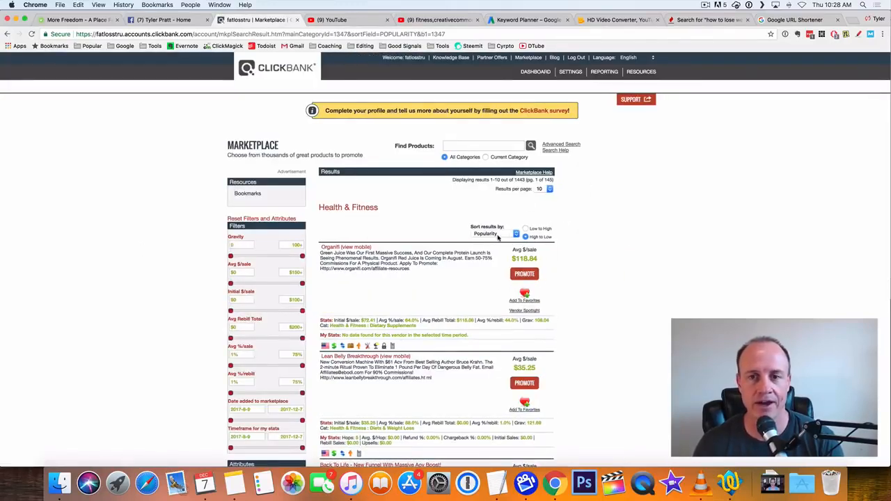
left_click(494, 234)
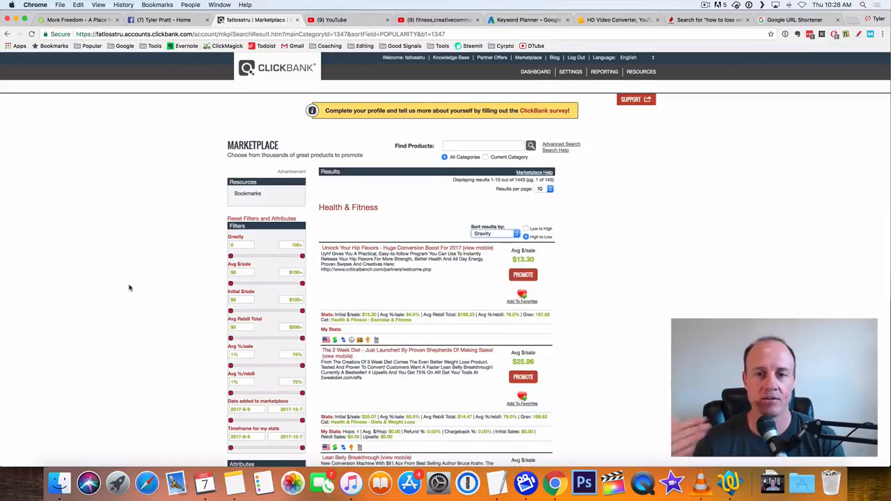
scroll("down", 3)
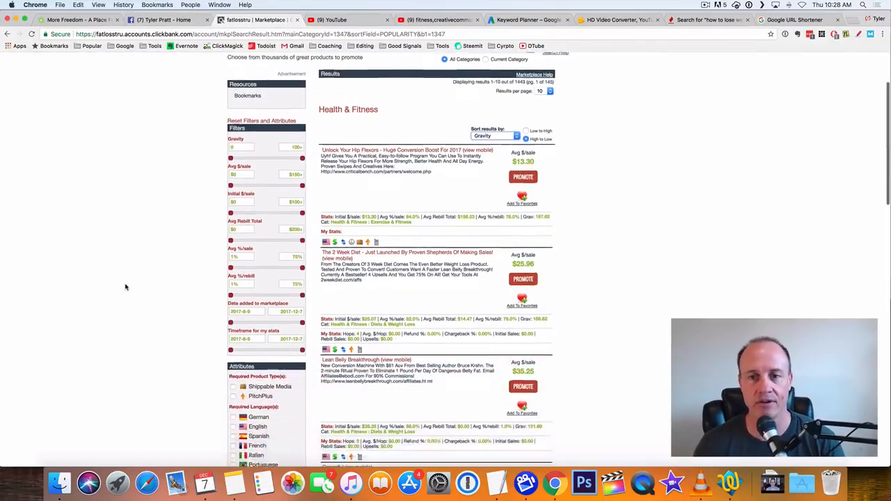
mouse_move(565, 327)
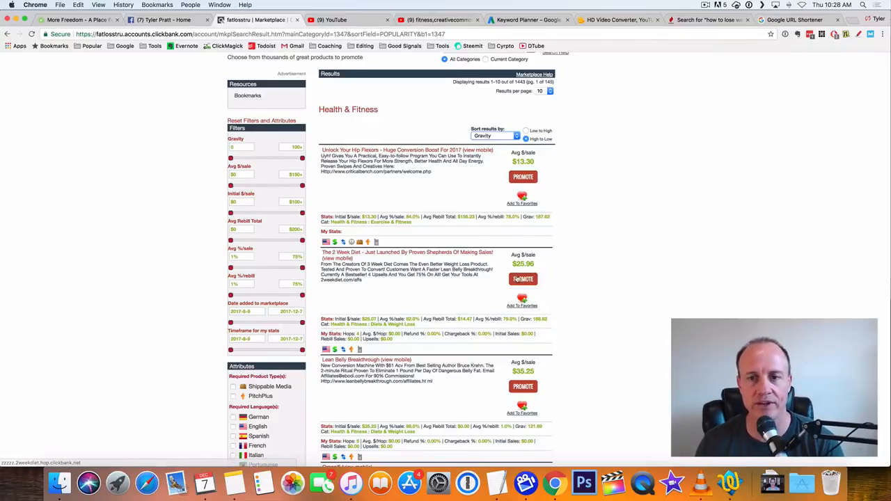
Generate and copy an affiliate HopLink for The 2 Week Diet, then return to the results list
left_click(523, 278)
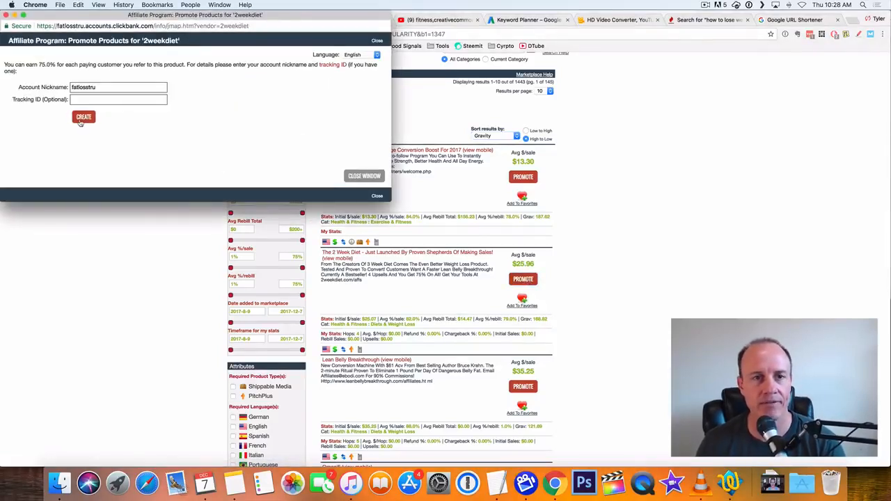
left_click(83, 117)
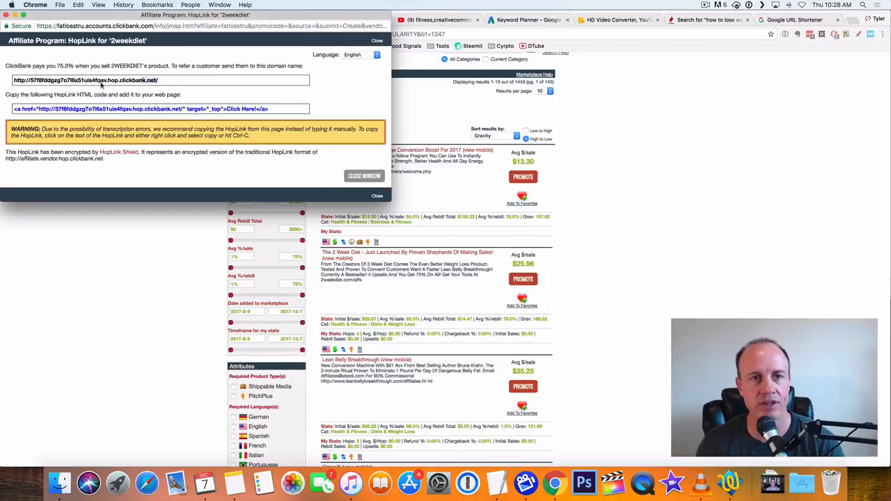
right_click(83, 80)
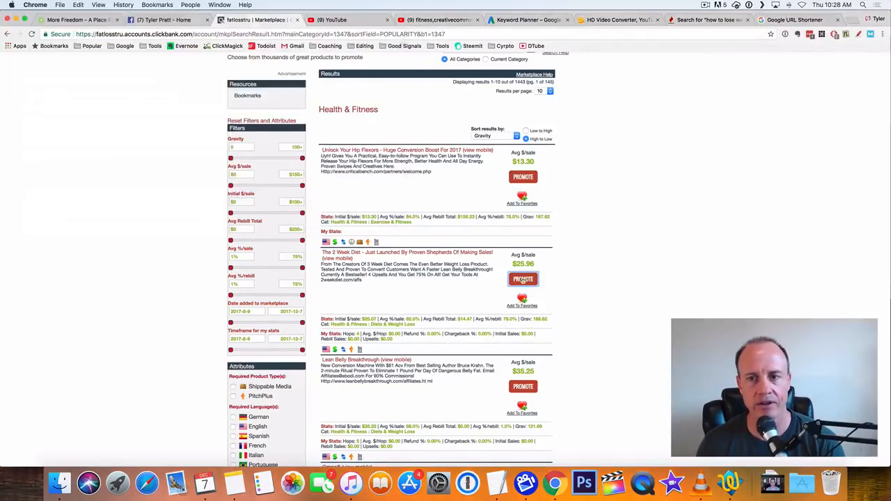
left_click(523, 279)
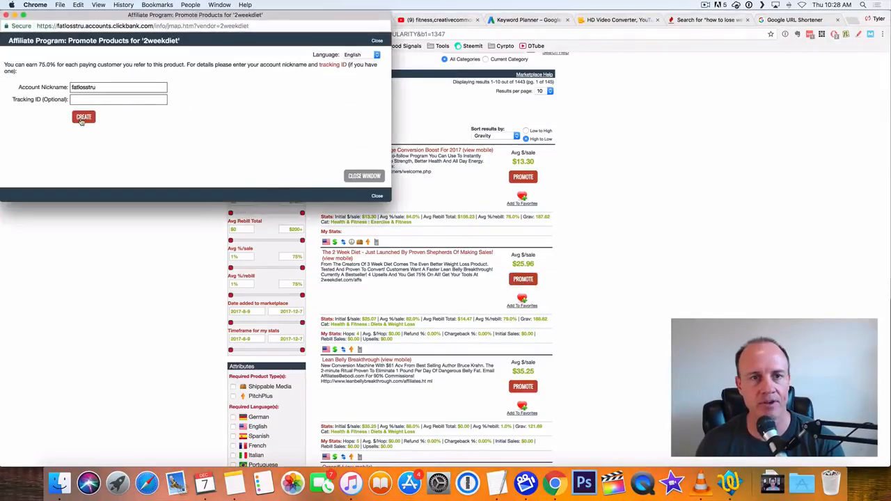
left_click(84, 117)
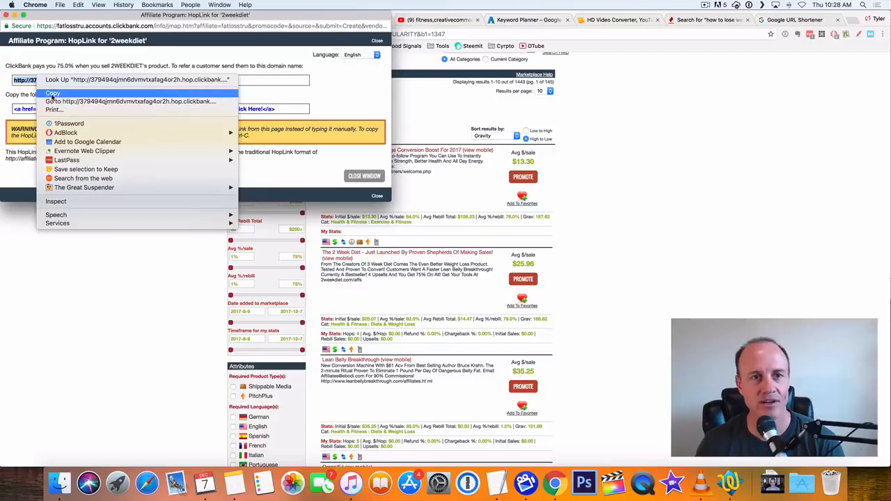
left_click(53, 92)
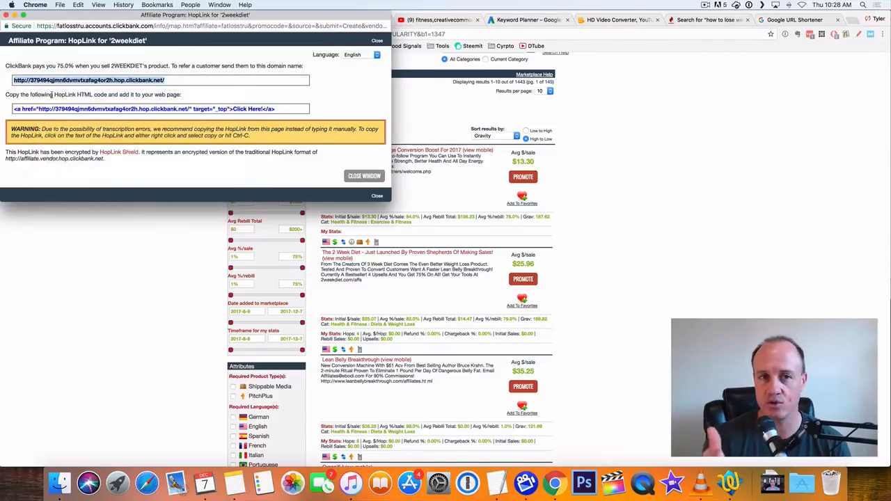
mouse_move(355, 165)
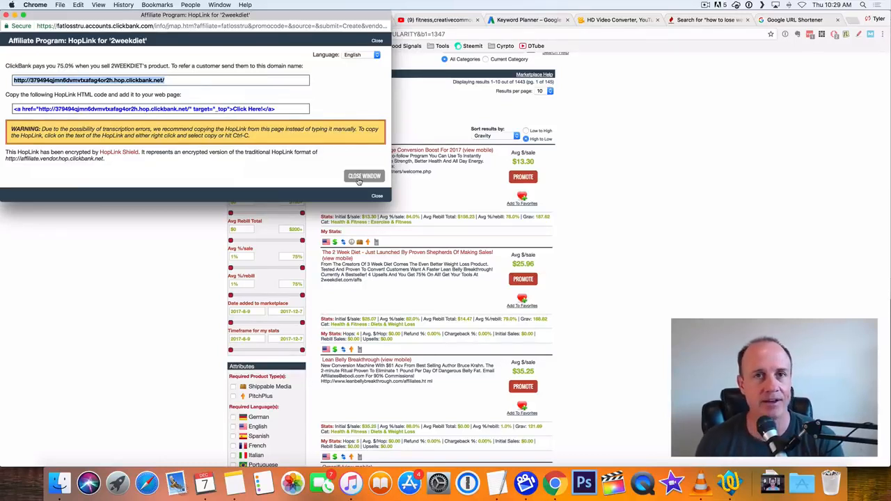
left_click(364, 175)
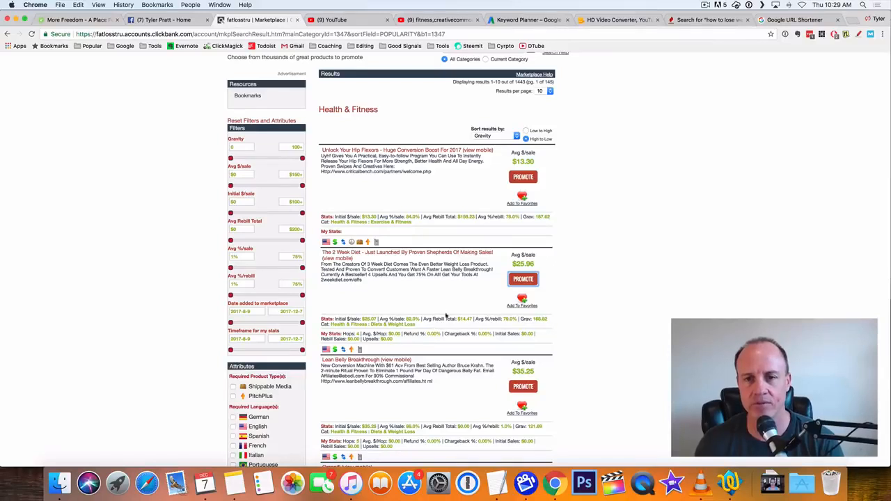
mouse_move(605, 308)
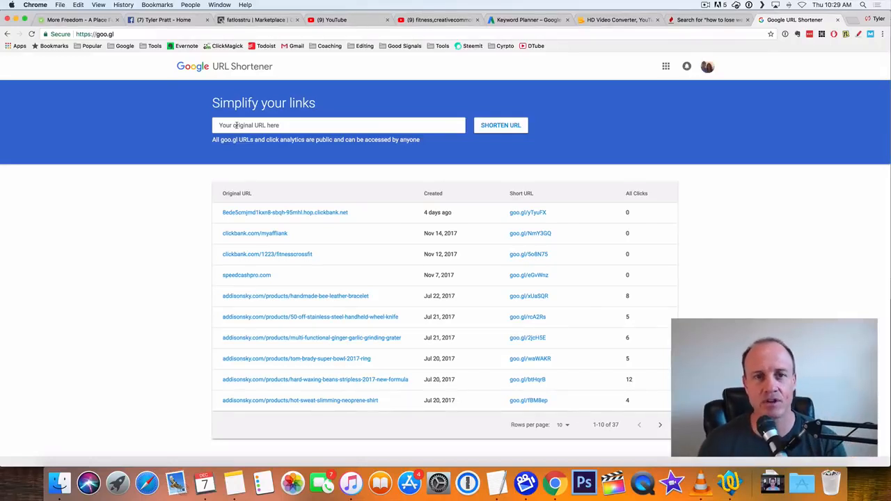
Shorten the ClickBank HopLink to goo.gl/74v8jM and copy the short link
left_click(338, 126)
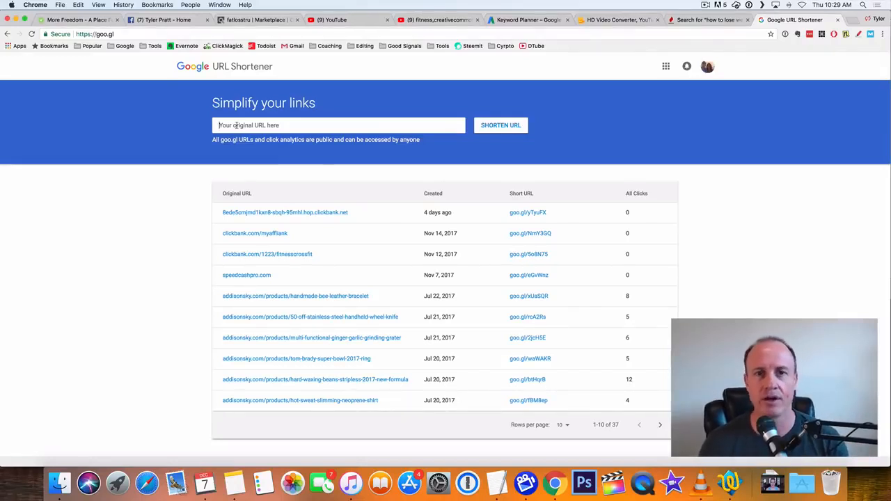
type("http://379494qjmn6dvmvtxafag4or2h.hop.clickbank.net/")
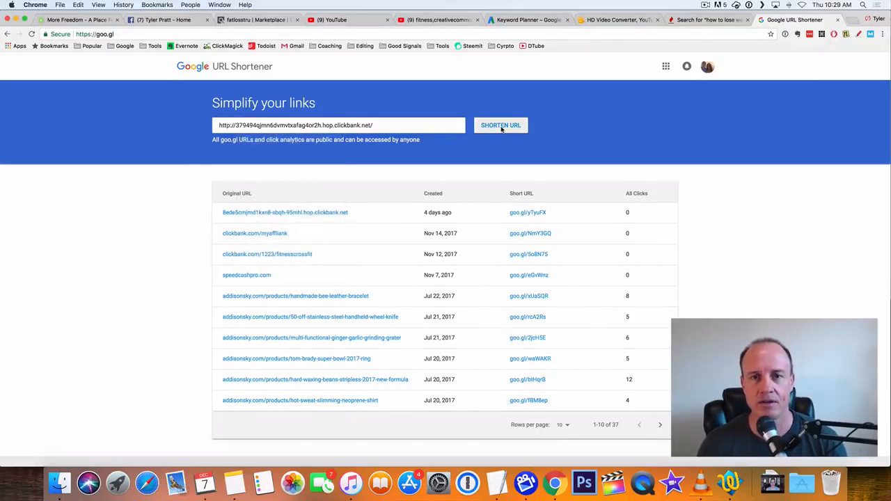
left_click(502, 126)
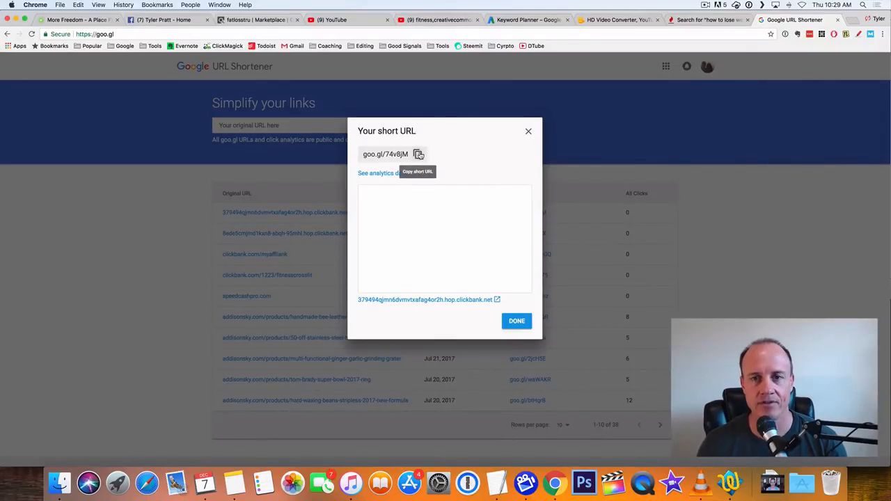
left_click(420, 153)
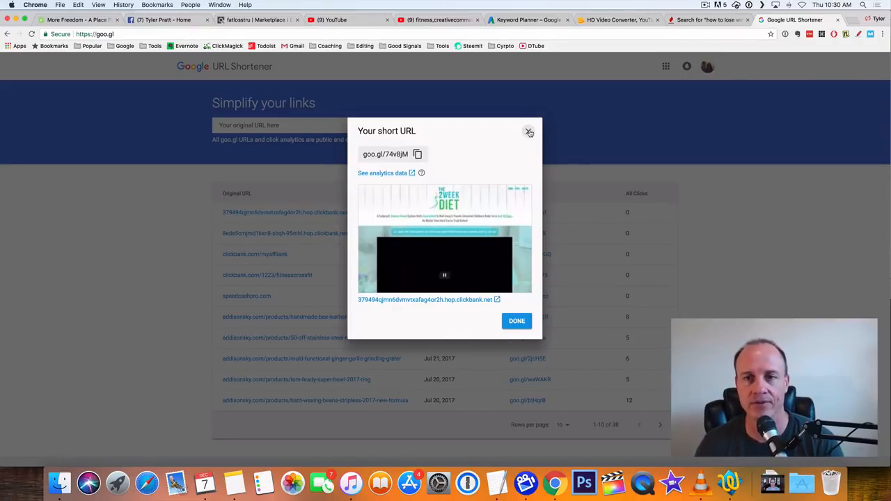
left_click(529, 131)
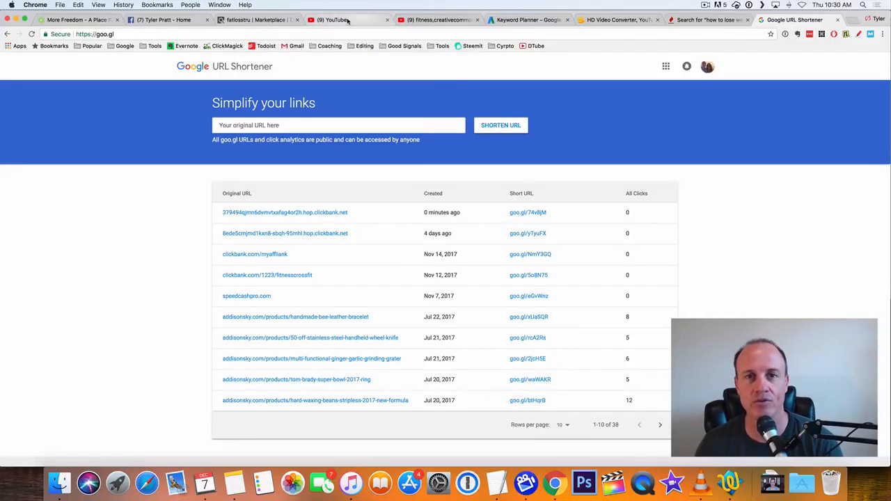
Search YouTube for "how to lose weight wo" to bring up women-related suggestions
left_click(334, 19)
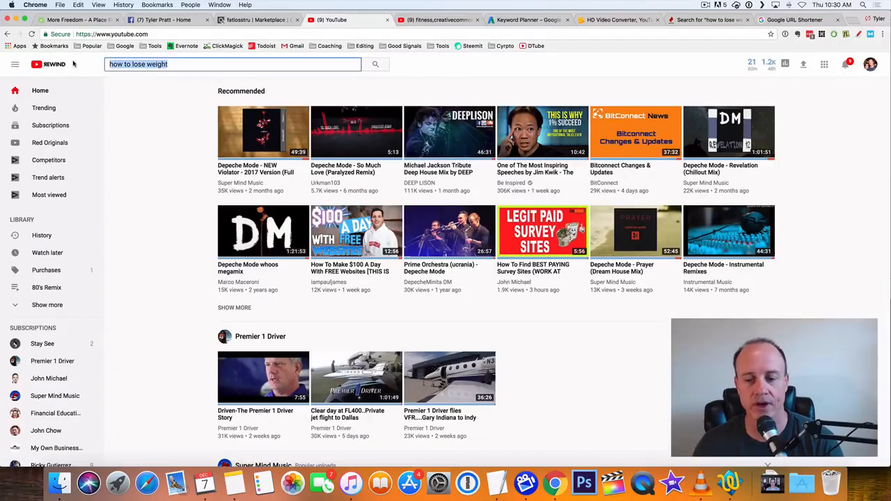
left_click(231, 64)
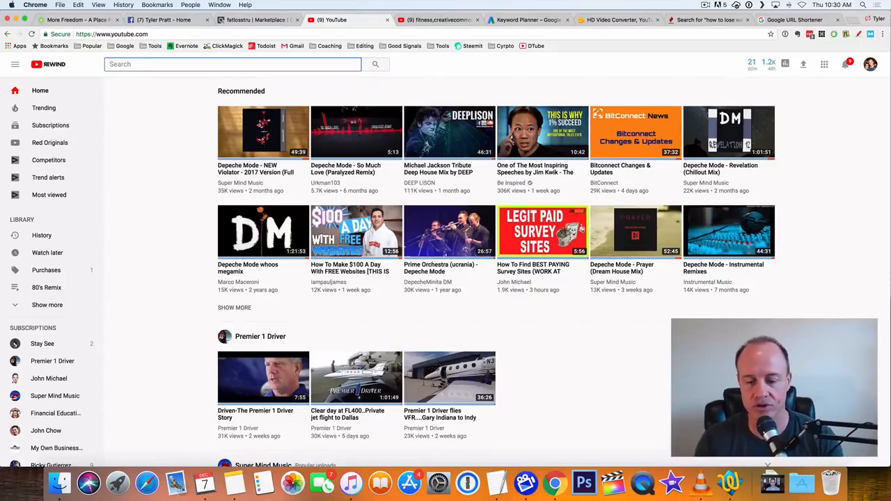
type("how to lose")
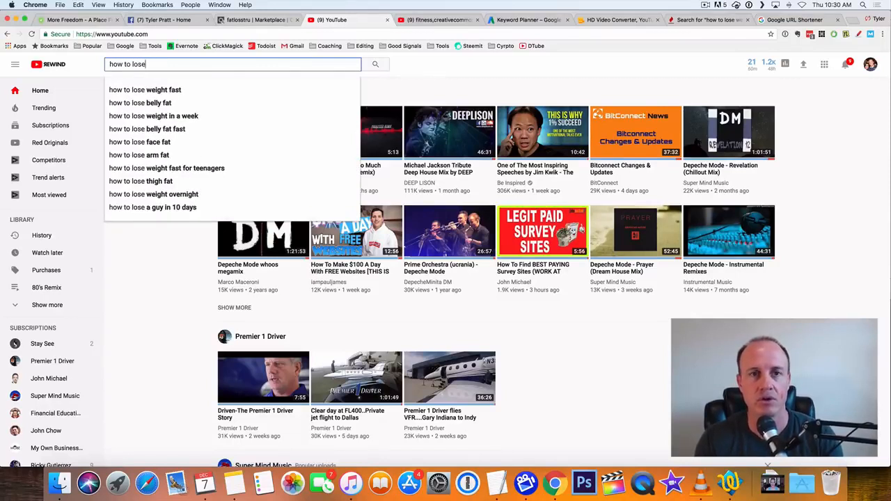
type("wee")
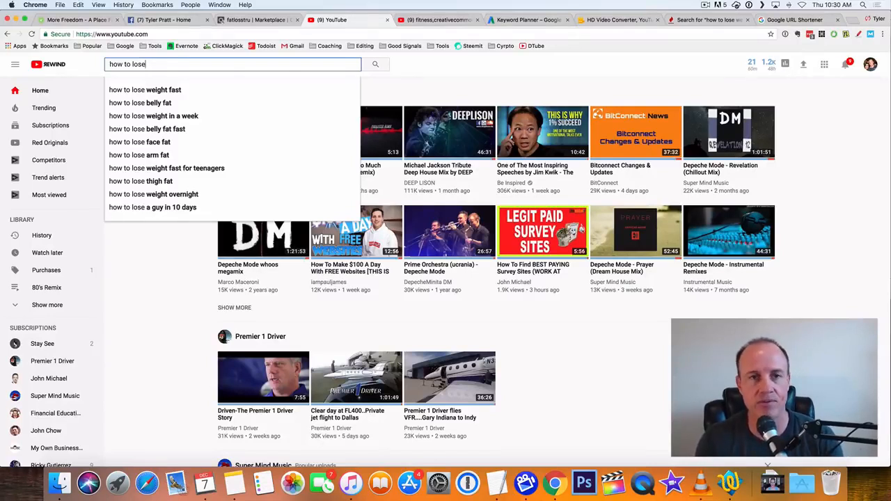
type("w")
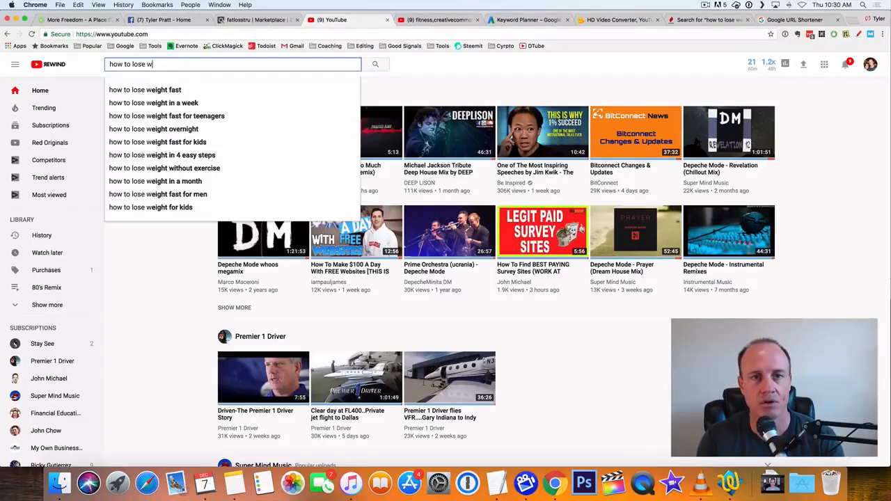
type("eight")
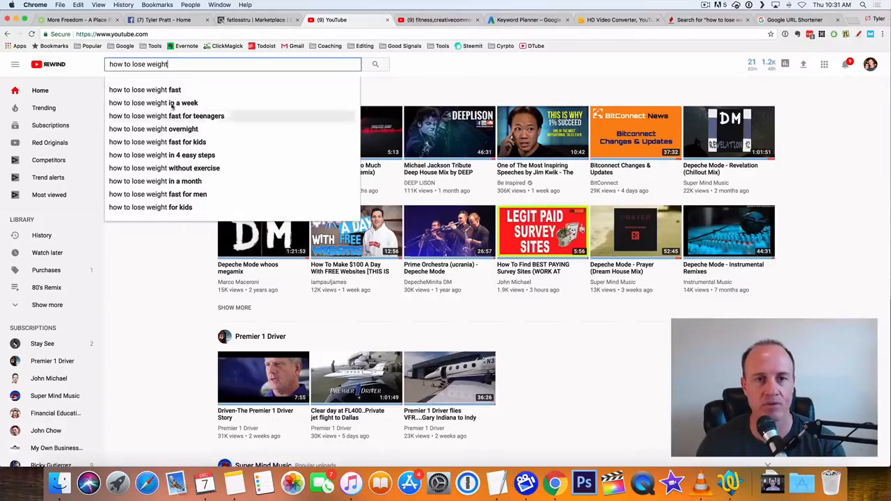
type("wo")
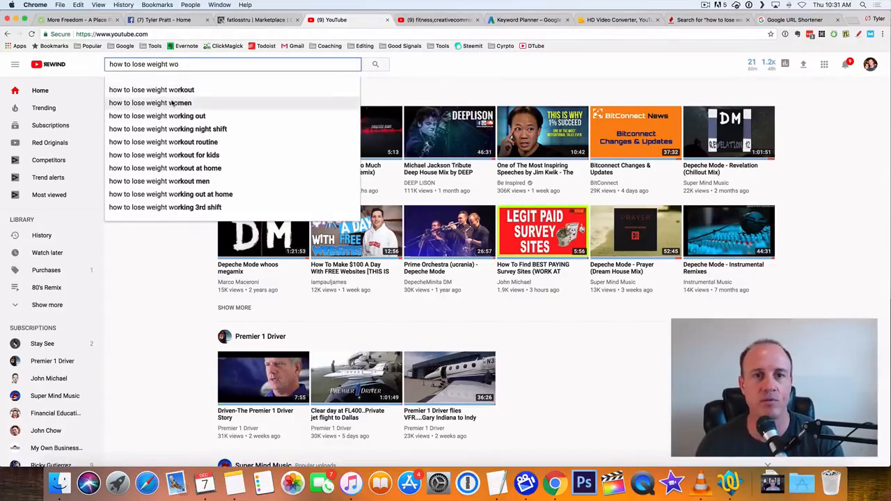
mouse_move(151, 89)
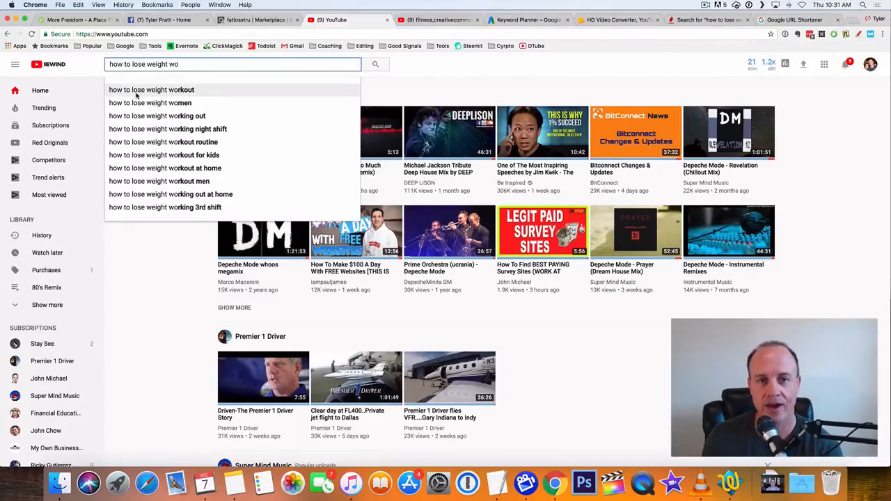
mouse_move(151, 103)
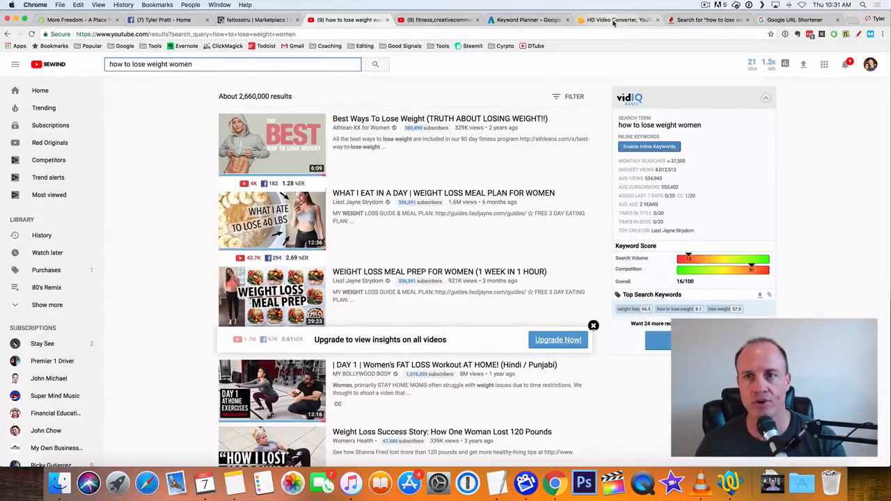
Review Keyword Planner ideas for "how to lose weight", then the Keyword Tool YouTube suggestions
left_click(618, 20)
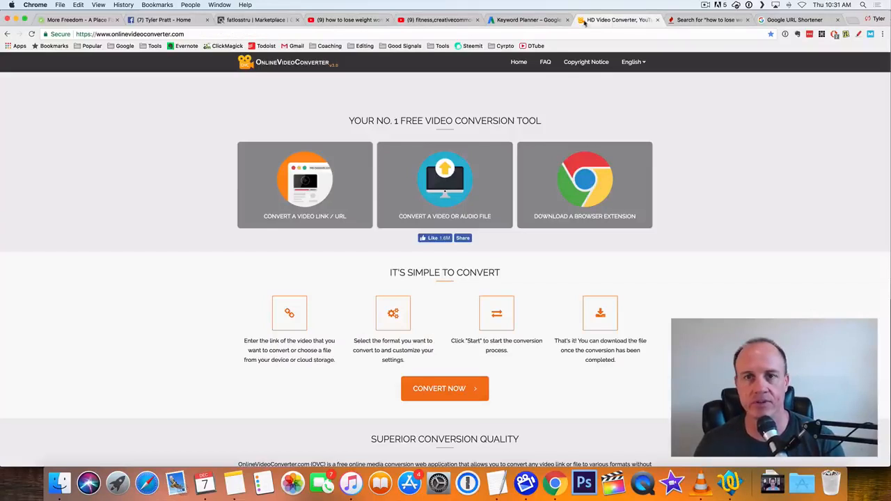
left_click(527, 19)
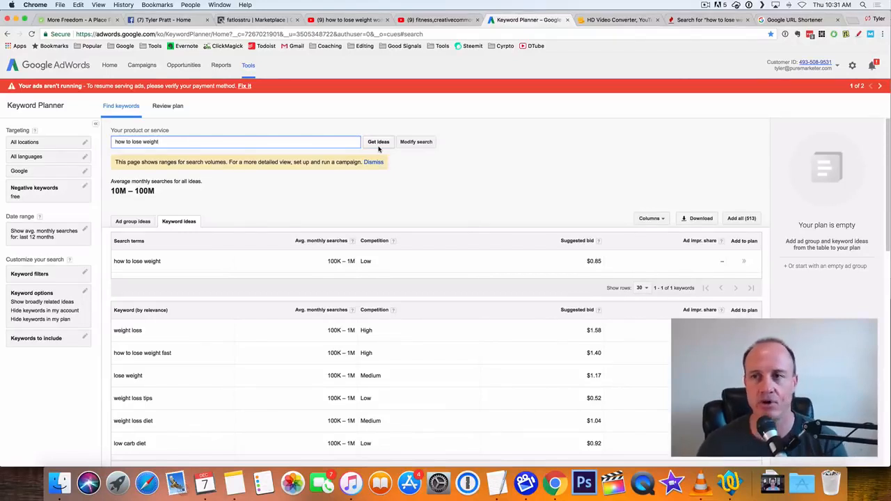
left_click(708, 19)
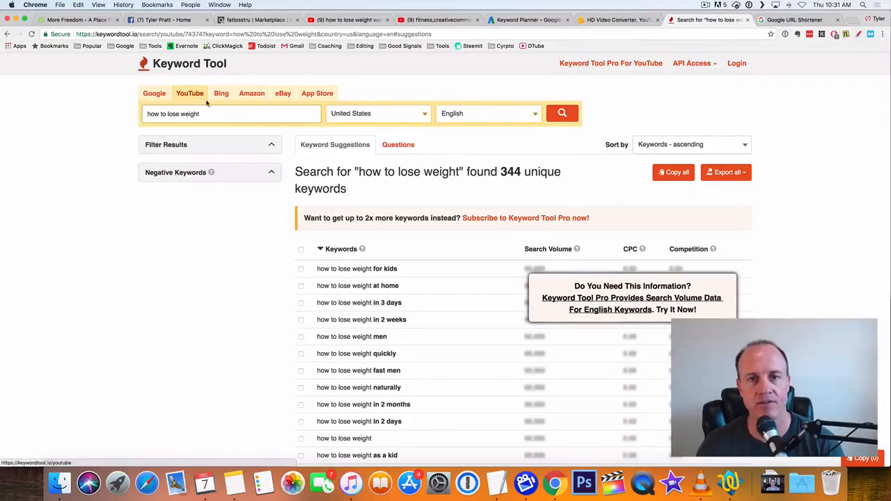
Scroll the 344 YouTube suggestions, then narrow the query to "how to lose weight w" for 12 results
scroll("down", 3)
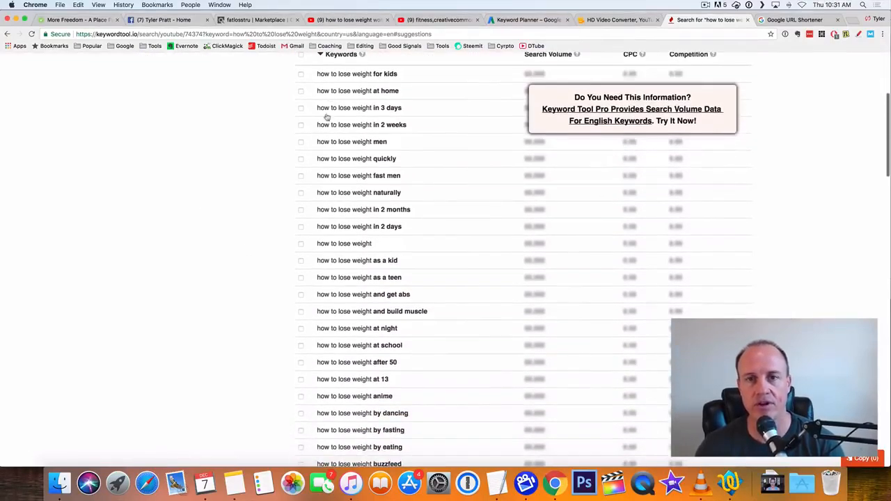
scroll("down", 3)
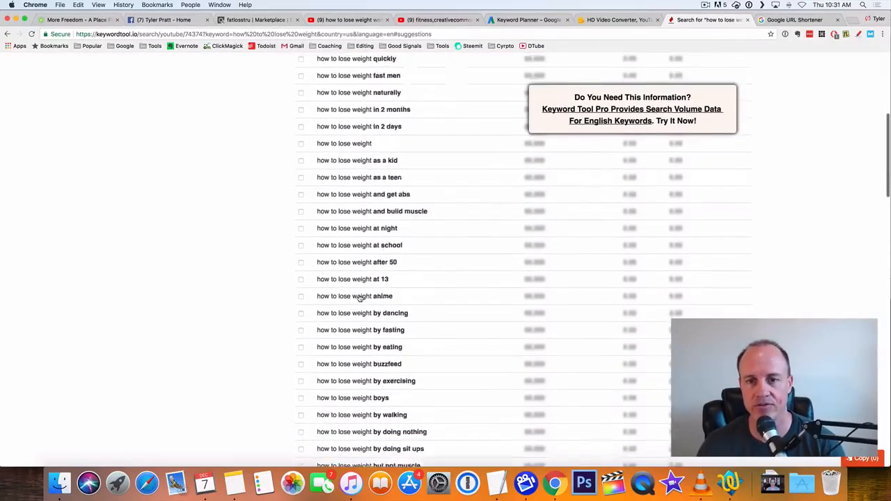
scroll("down", 3)
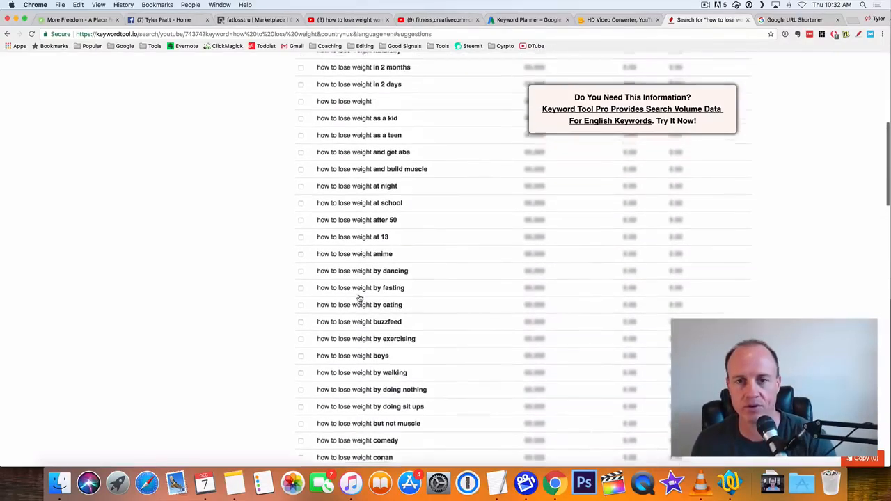
scroll("down", 3)
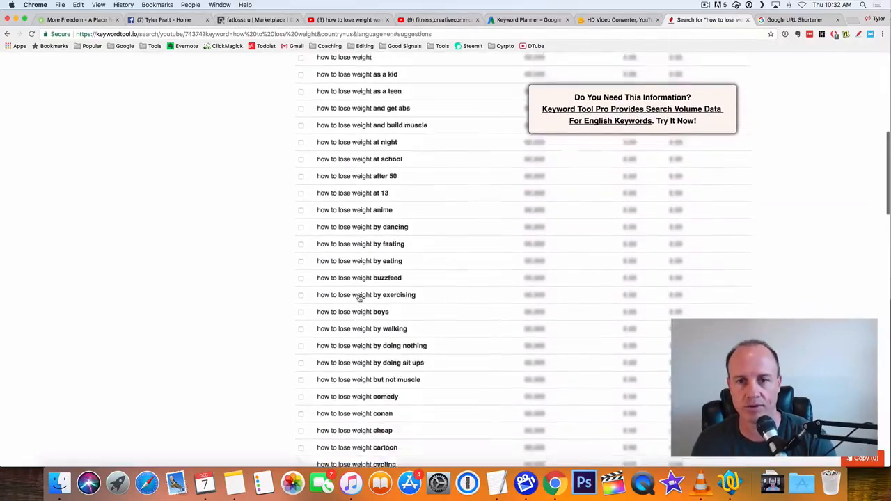
scroll("down", 3)
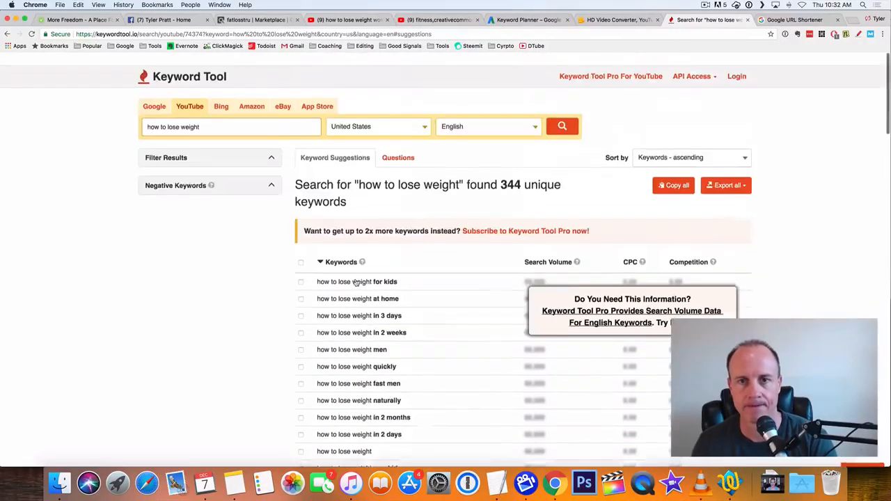
type("wi")
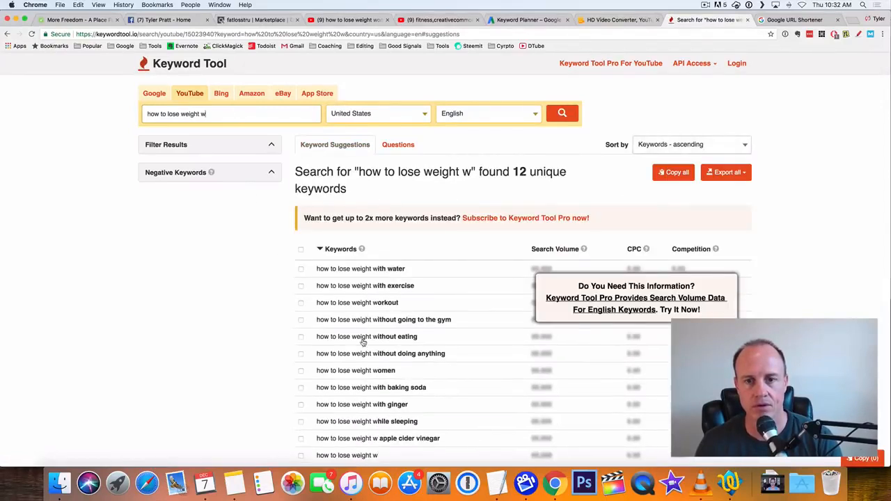
scroll("down", 3)
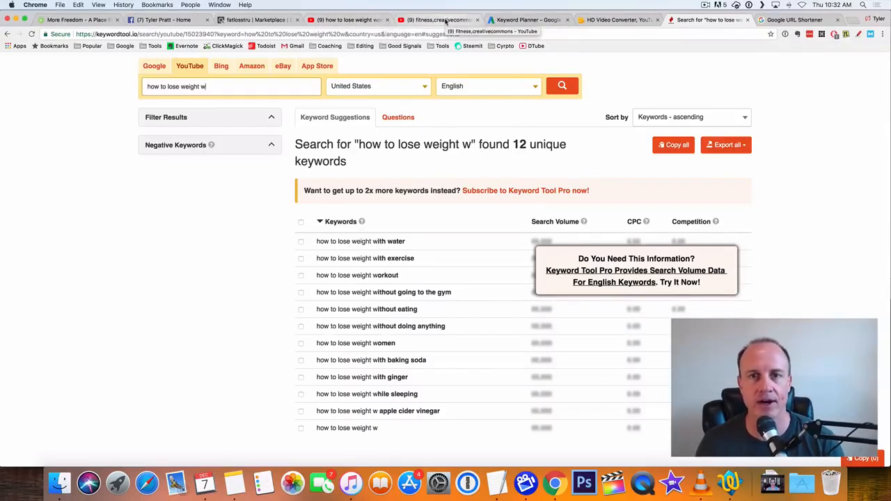
Check the Female Fitness Motivation 2016 video from the creative-commons fitness results and go back
left_click(439, 19)
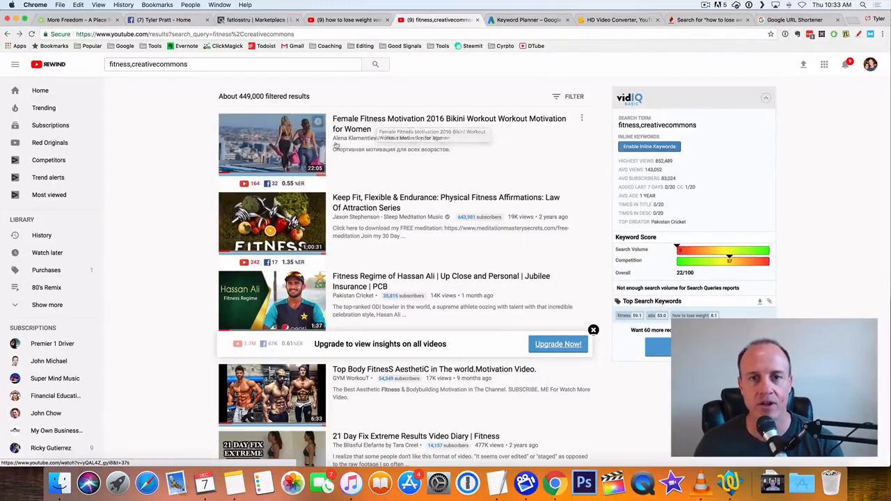
left_click(271, 143)
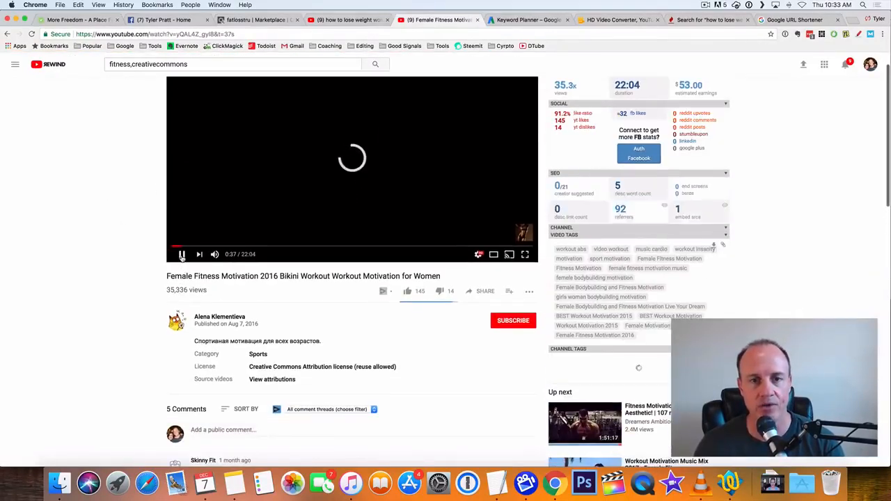
scroll("down", 3)
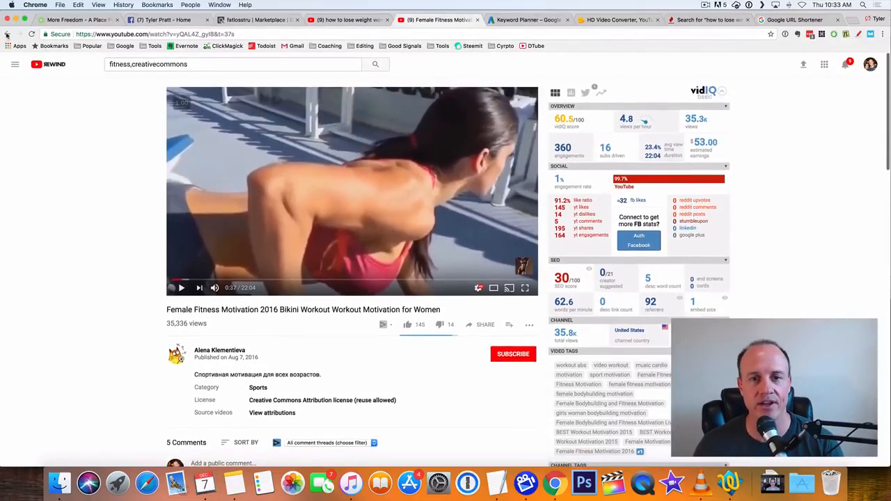
left_click(375, 64)
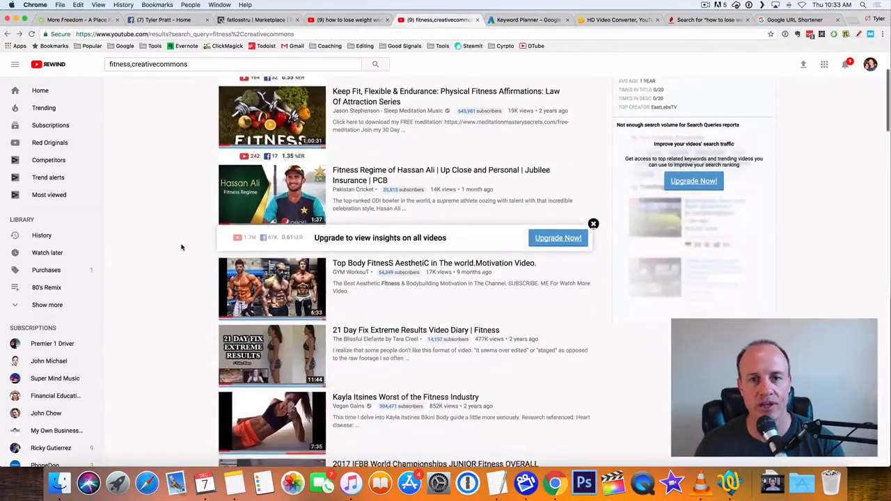
Scroll the results to the 21 Day Fix Extreme Results video and its description
scroll("down", 3)
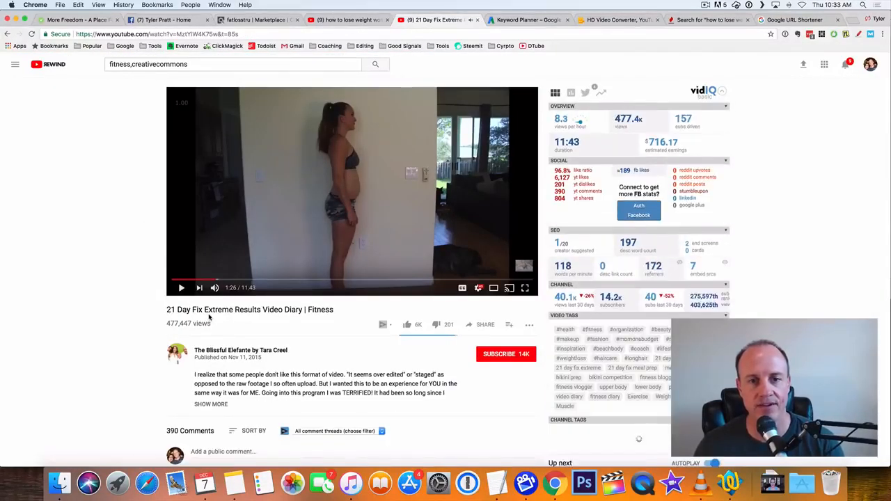
scroll("down", 3)
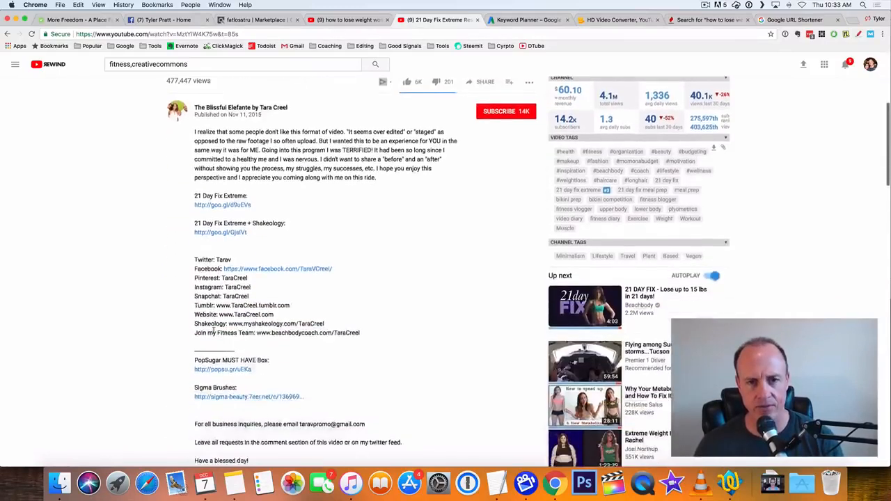
scroll("down", 3)
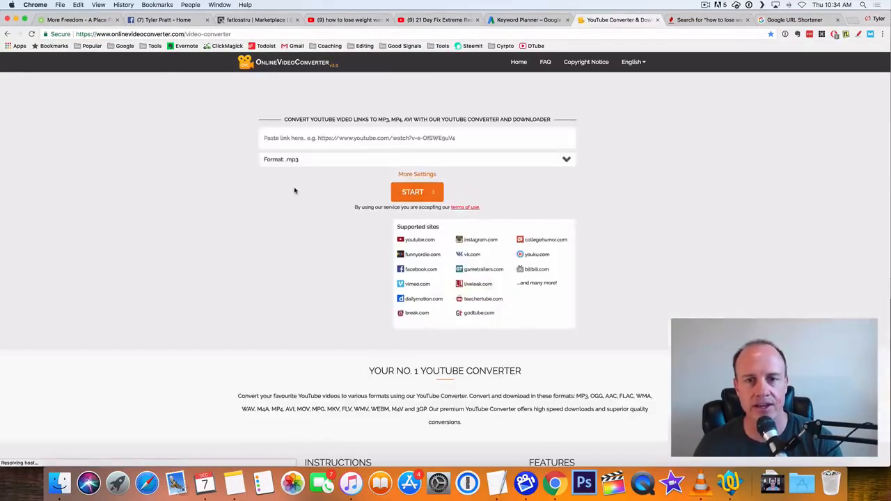
Submit the YouTube link watch?v=MztYlW4K75w for conversion to .mp4
type("https://www.youtube.com/watch?v=MztYlW4K75w")
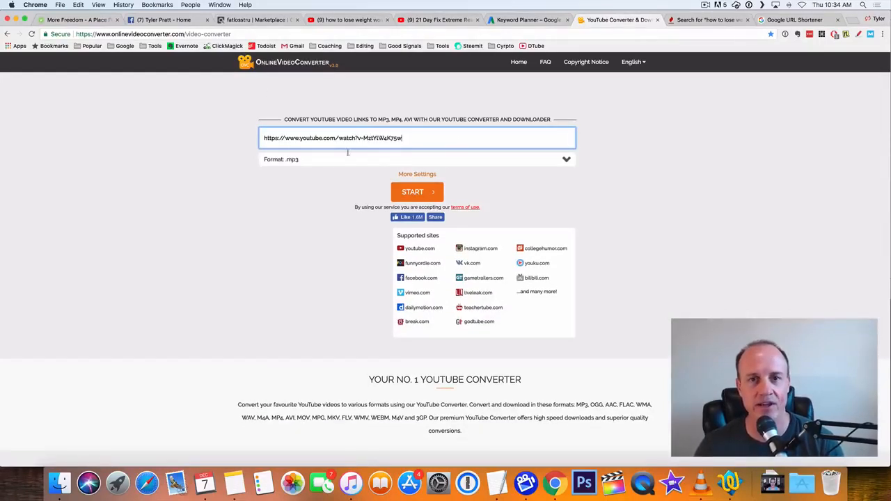
left_click(565, 159)
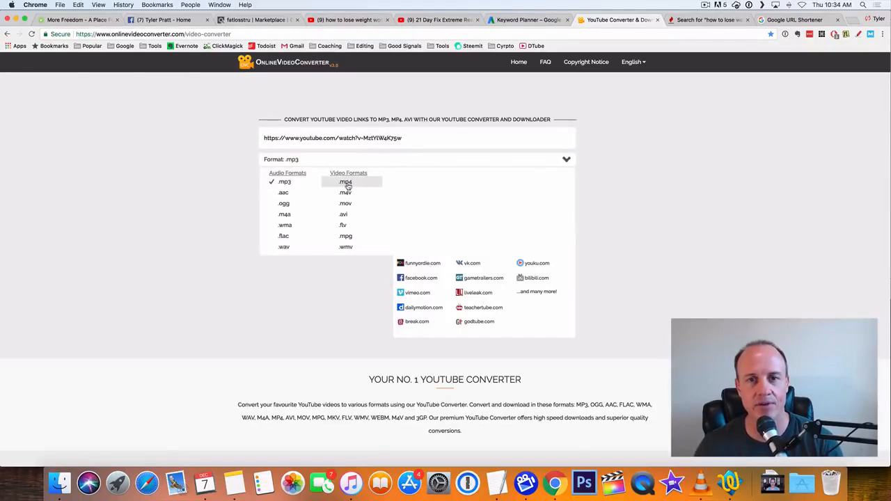
left_click(345, 181)
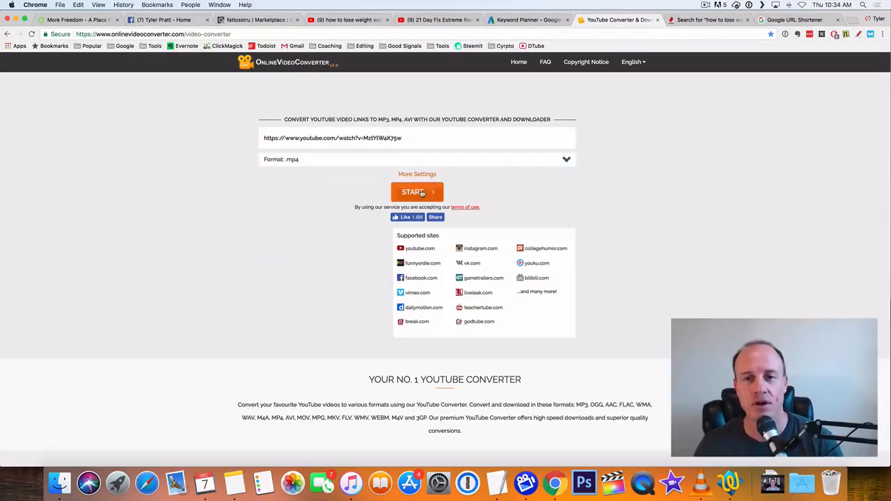
left_click(418, 192)
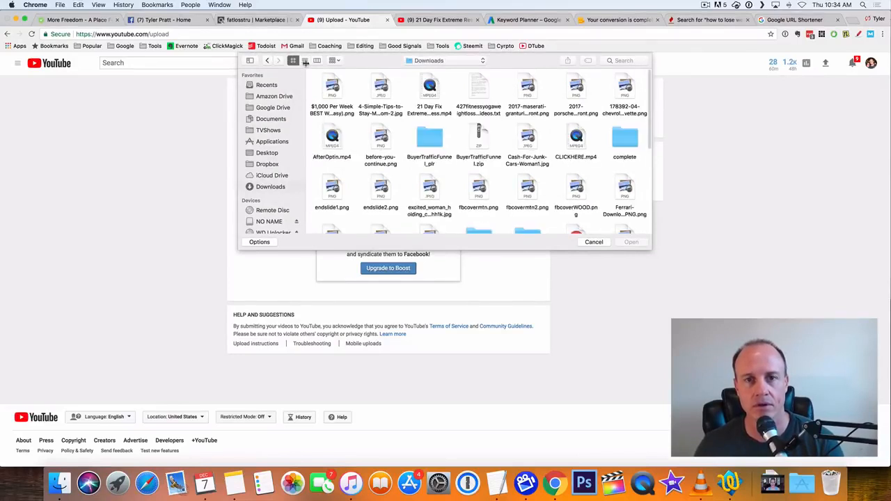
Select the 21 Day Fix mp4 from Downloads in list view for upload
left_click(303, 61)
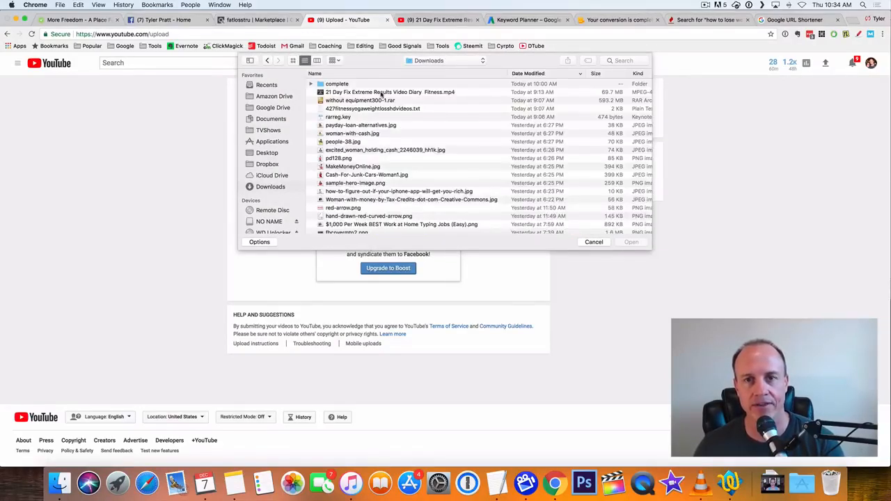
left_click(631, 243)
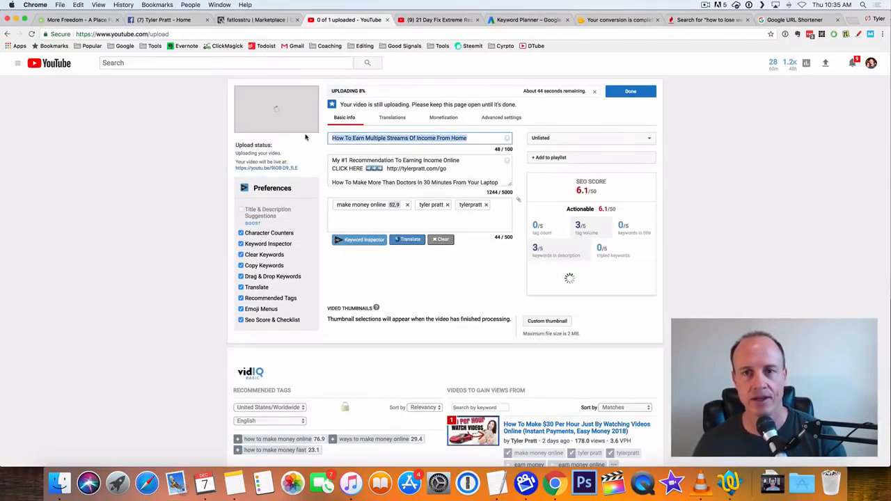
Set the upload's visibility to Unlisted
left_click(590, 138)
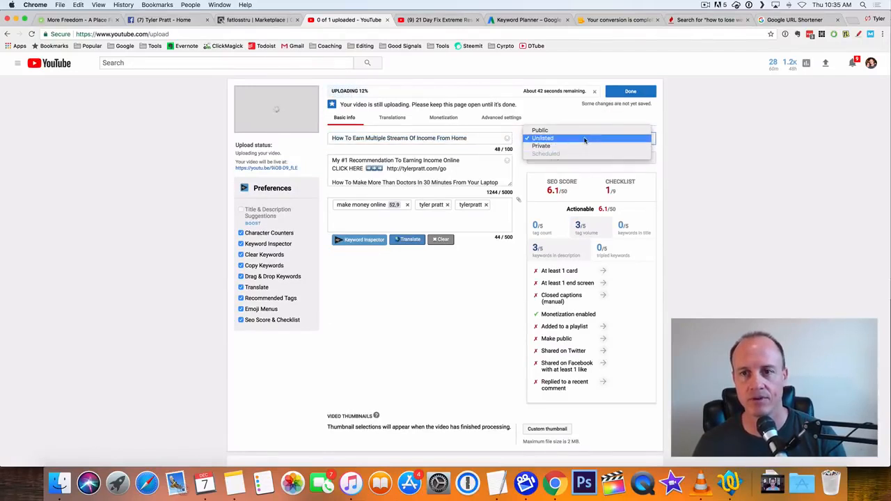
left_click(544, 138)
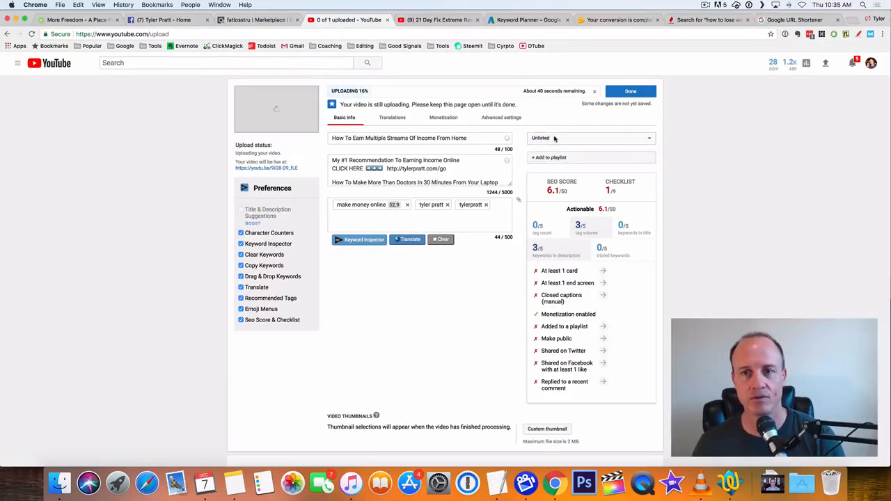
Retitle the video 'How To Lose Weight Women (my story here)' using Keyword Tool suggestions
triple_click(398, 138)
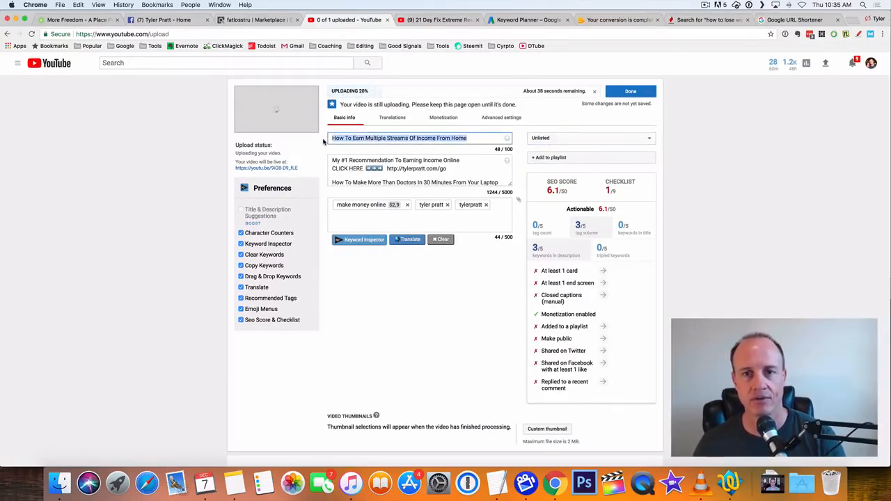
type("HOw")
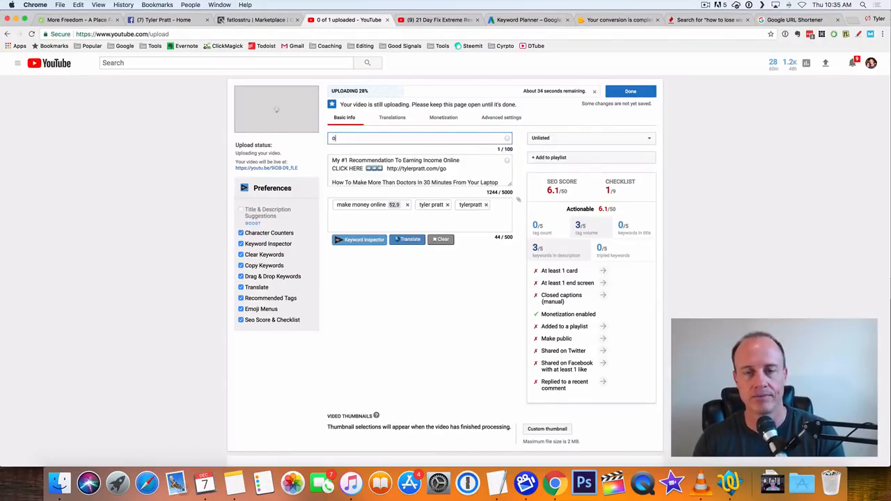
type("How To Lose")
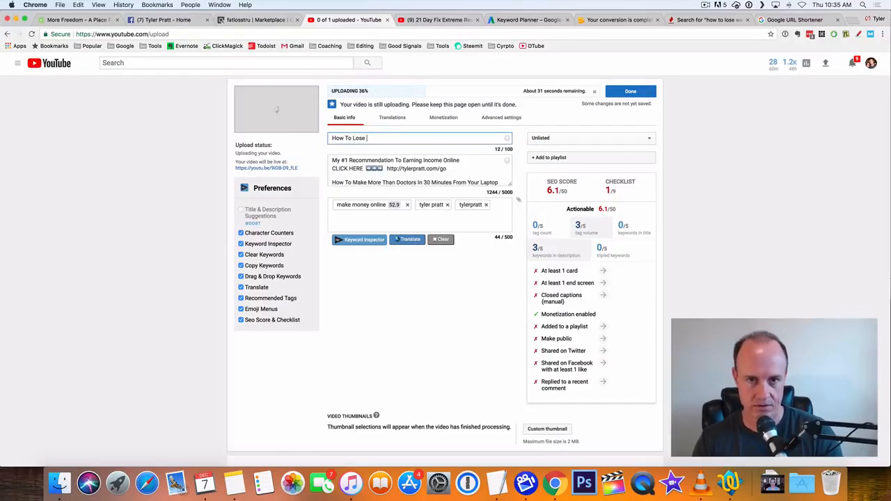
type("Weight")
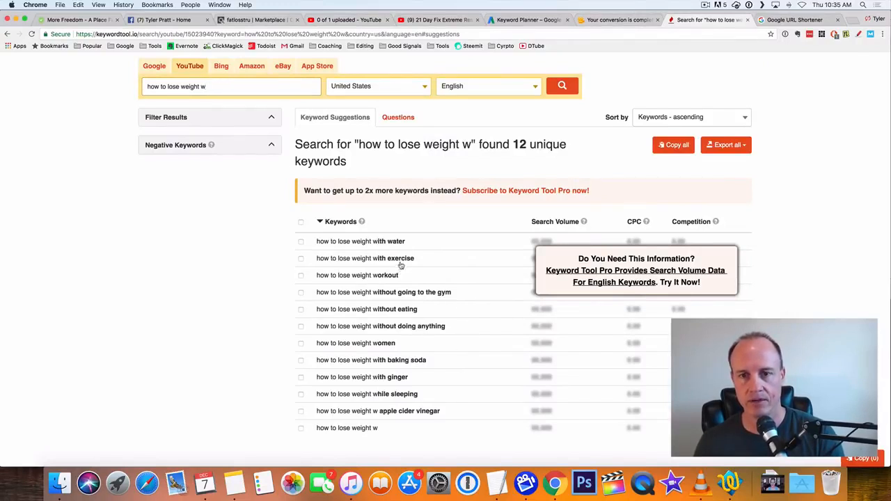
mouse_move(382, 349)
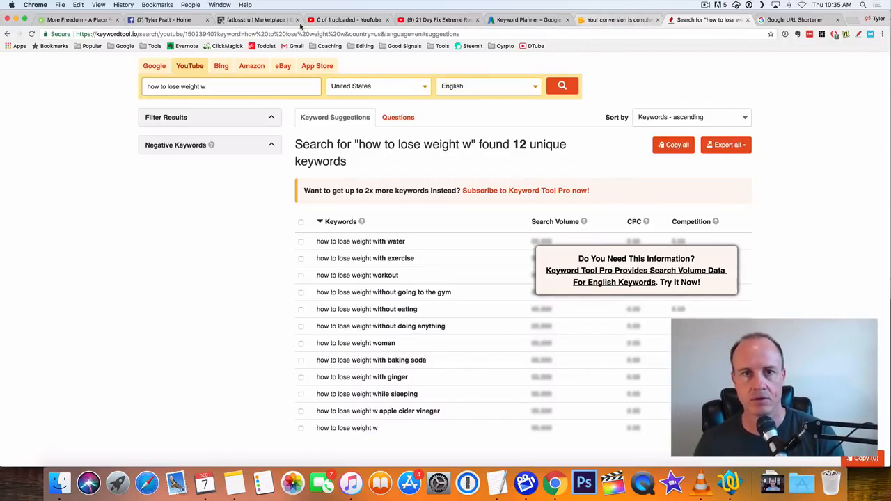
left_click(349, 19)
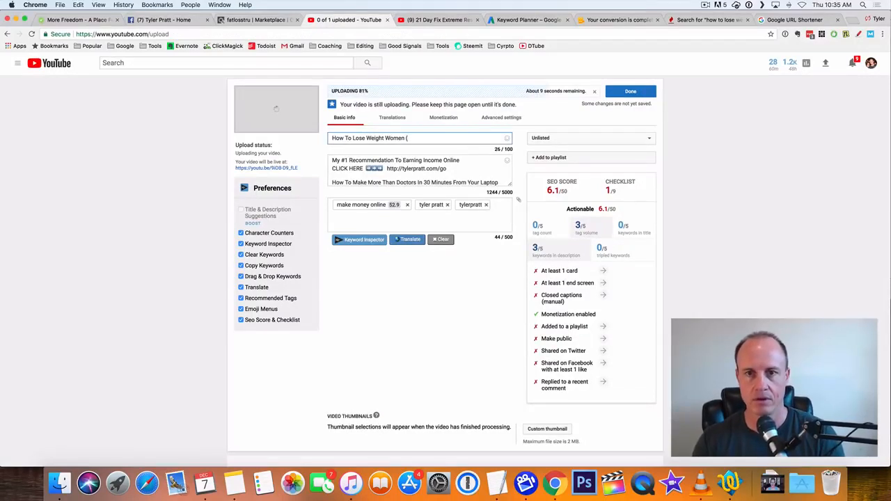
type("here)")
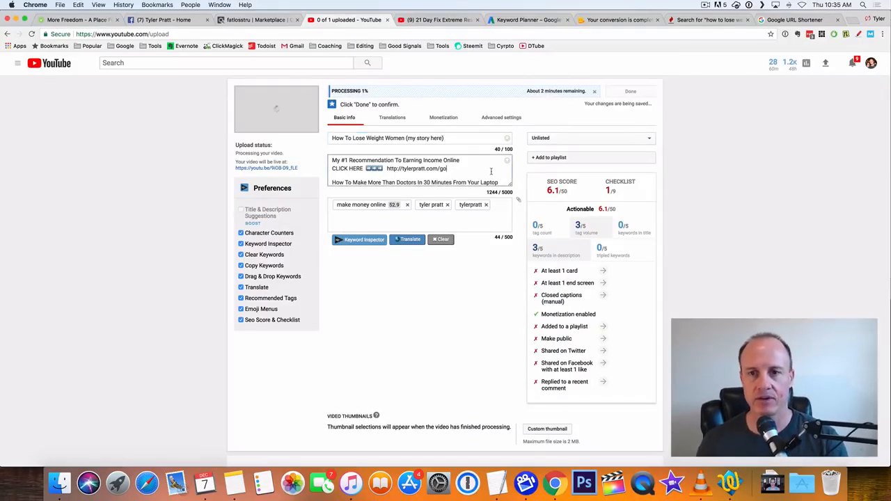
Replace the description with 'How To Lose Weight Women'
left_click(440, 239)
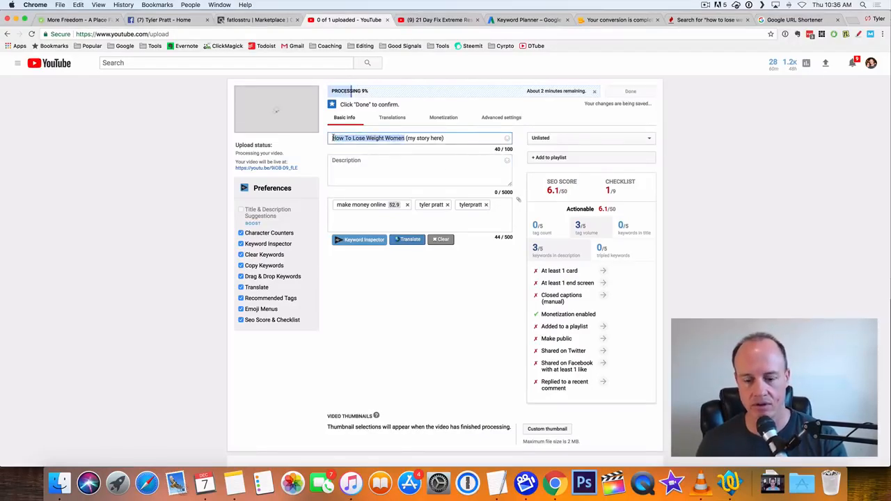
type("How To Lose Weight Women")
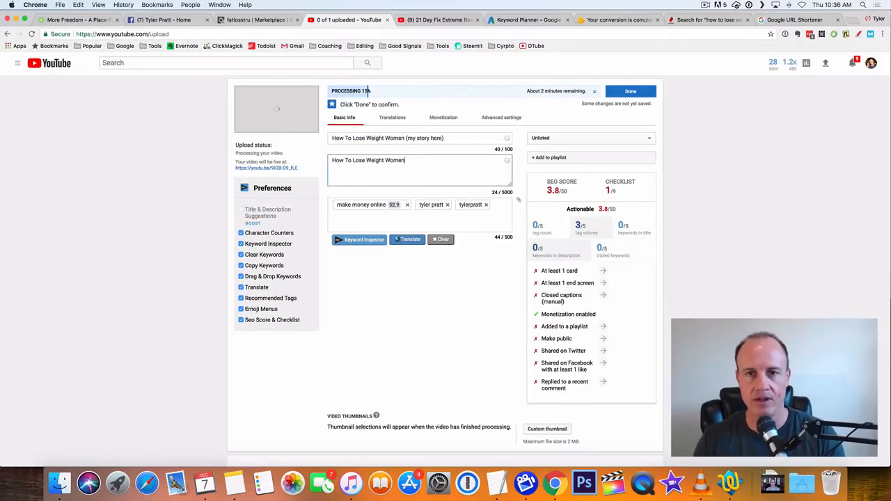
left_click(794, 19)
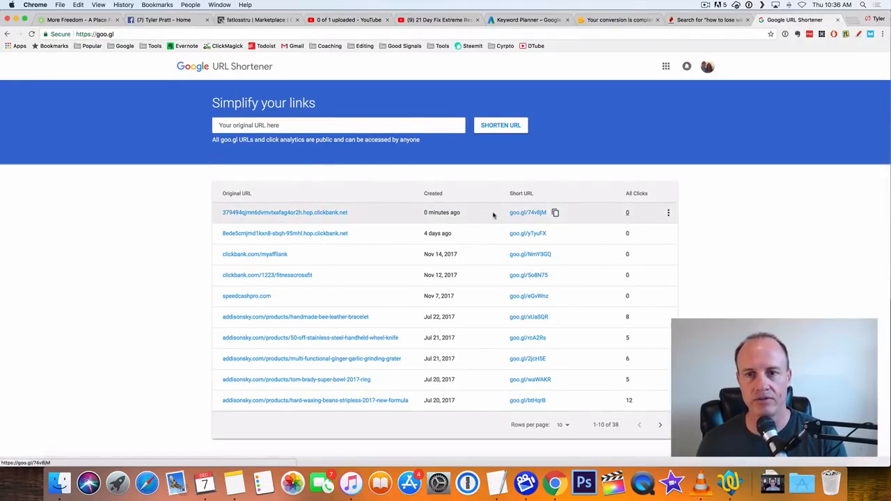
mouse_move(555, 212)
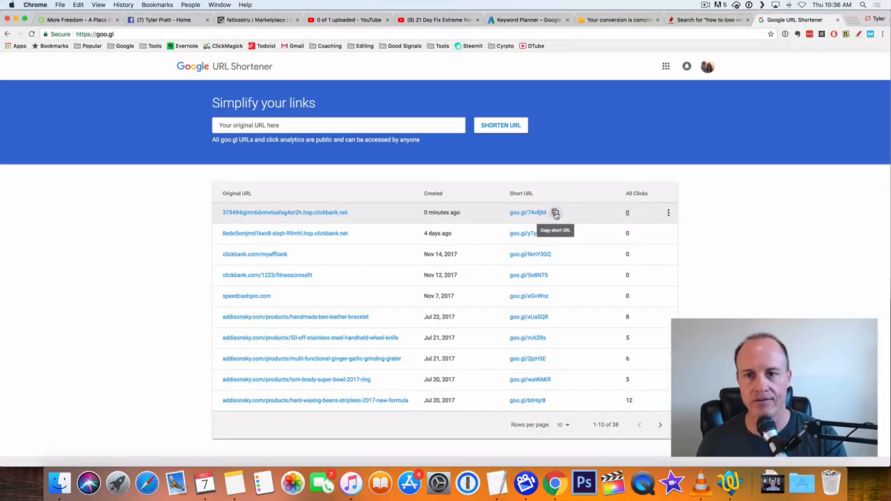
Copy and test the goo.gl short link, which turns out to be disabled
left_click(556, 212)
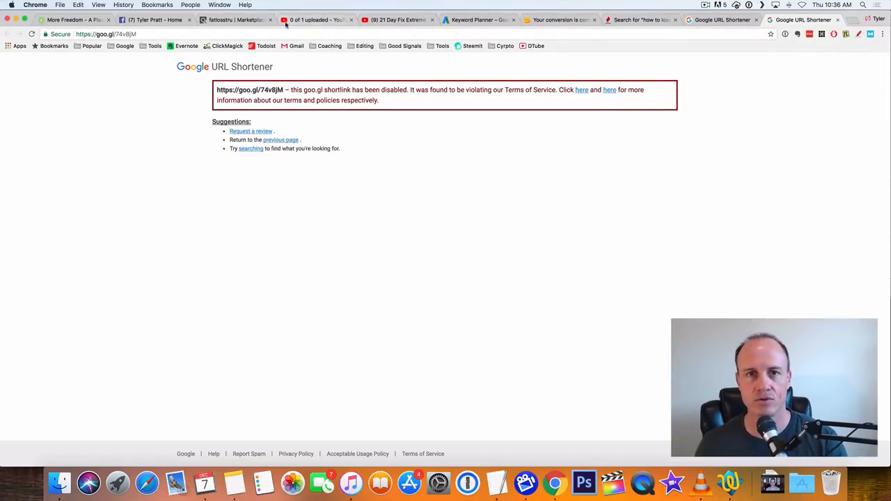
left_click(104, 33)
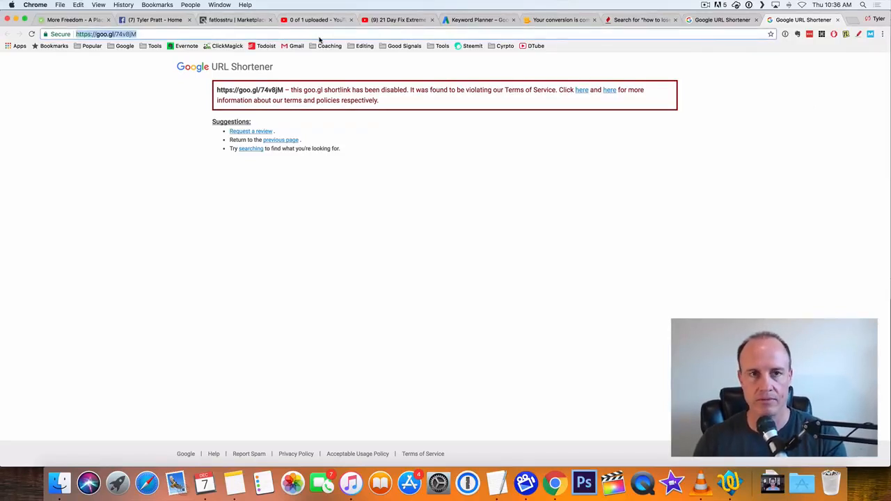
type("tinyurl.com")
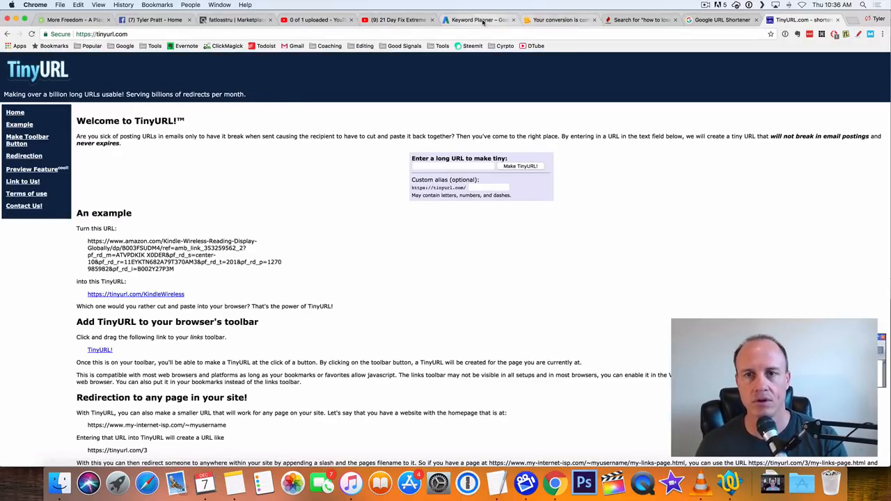
mouse_move(479, 19)
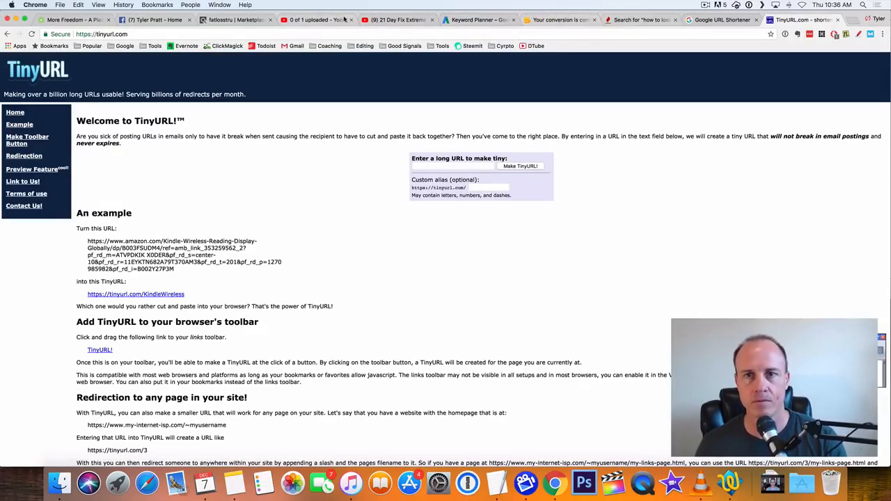
left_click(721, 20)
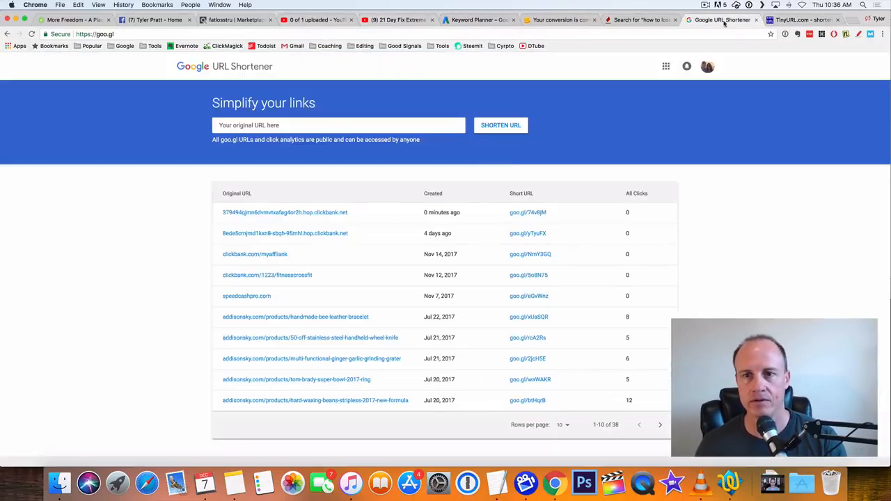
right_click(284, 211)
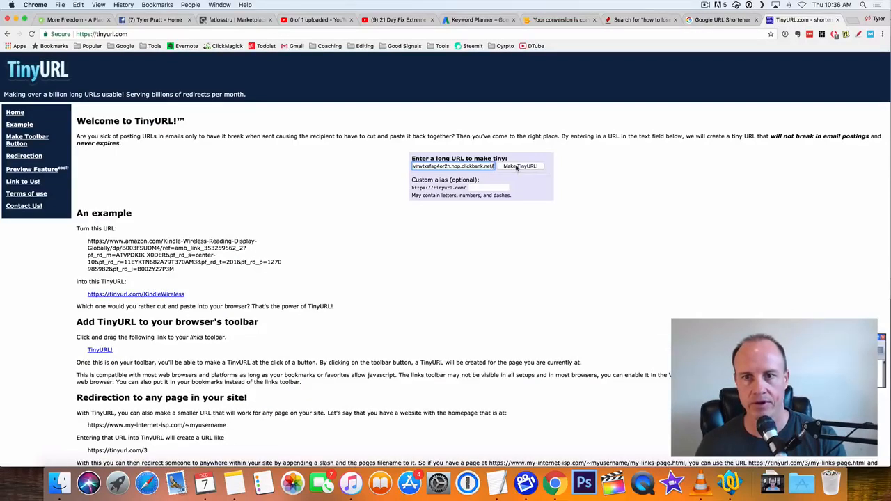
left_click(521, 166)
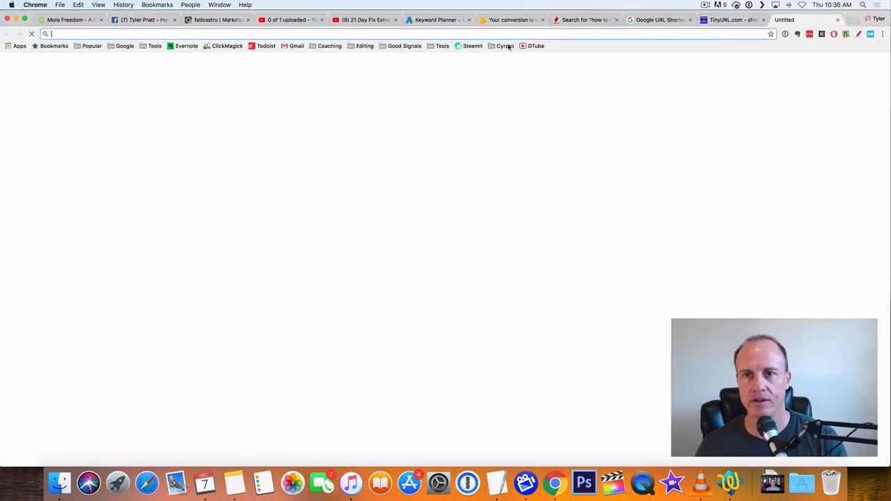
type("https://tinyurl.com/ycnnm5yh")
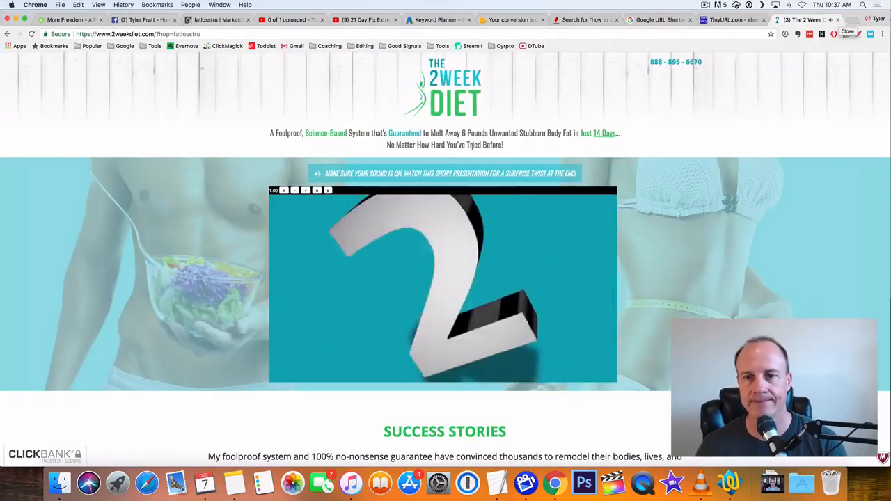
left_click(801, 19)
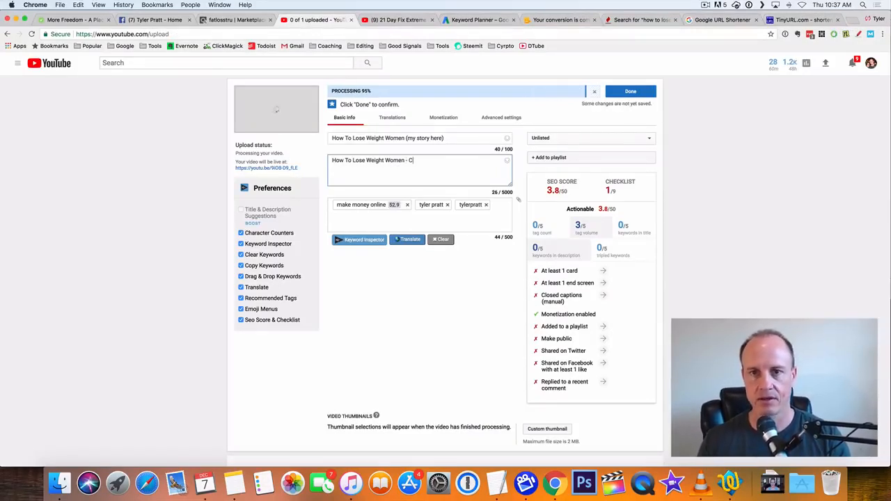
Append '- Click Here Now' and the TinyURL link to the description and save
type("lick Here Now")
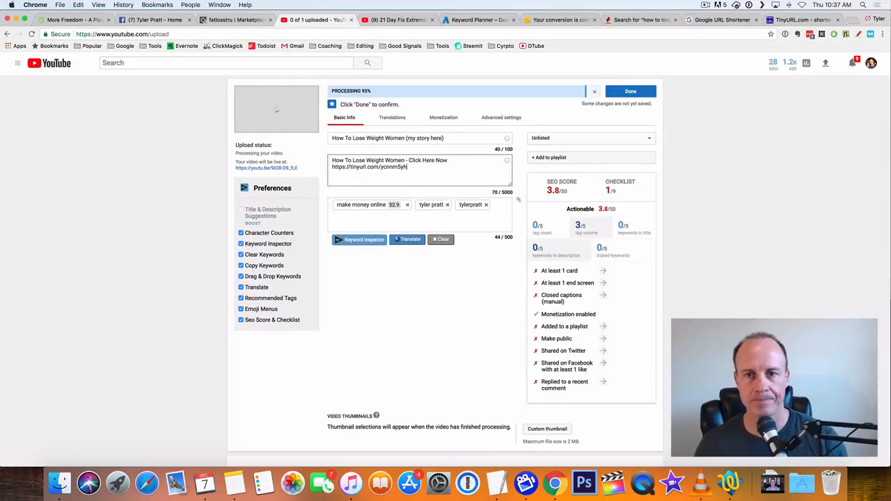
left_click(629, 91)
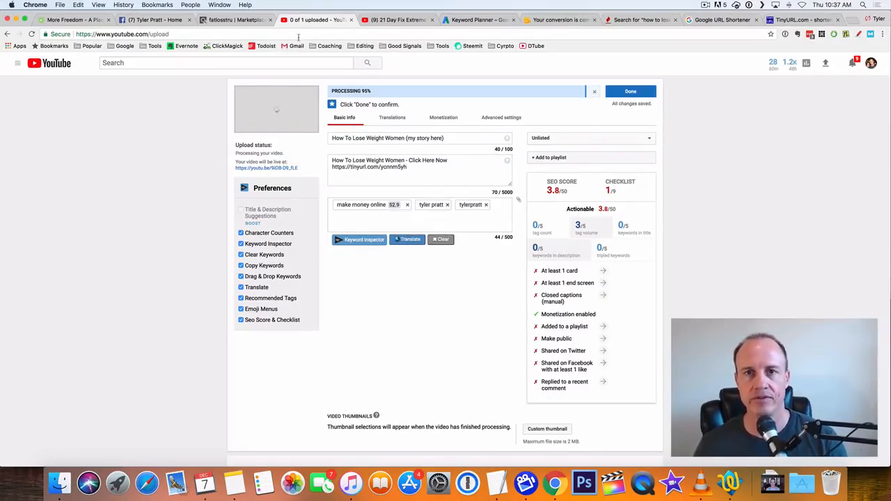
mouse_move(397, 20)
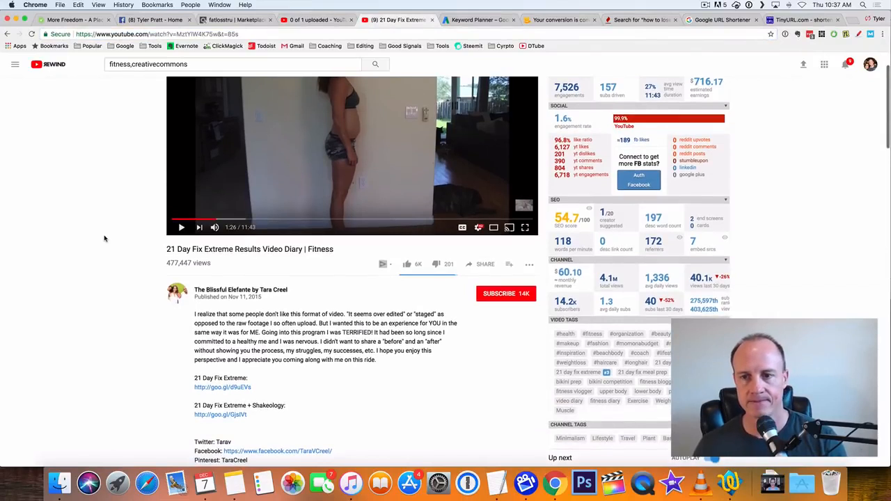
Search YouTube for 'how to lose weight women' from the 21 Day Fix Extreme video page
scroll("down", 3)
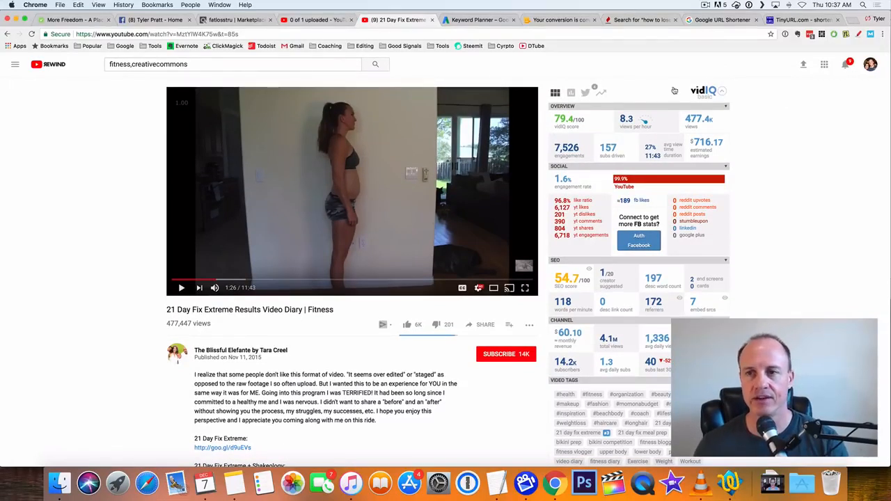
scroll("down", 3)
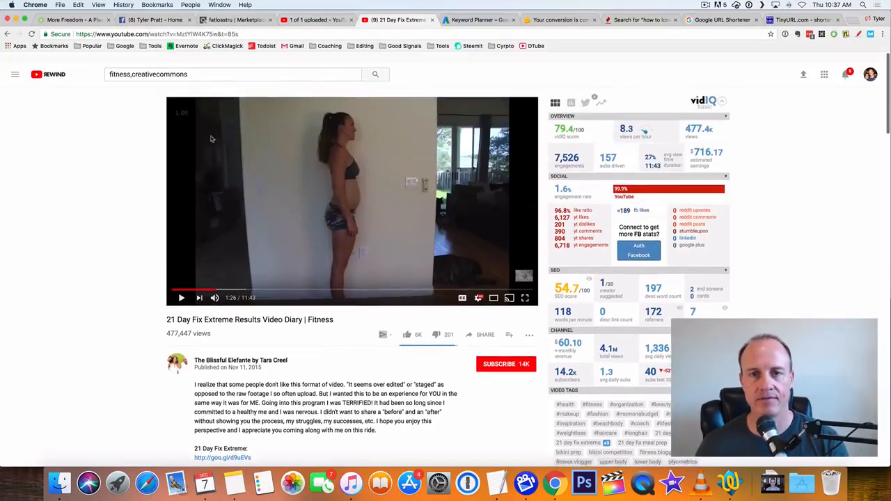
scroll("down", 3)
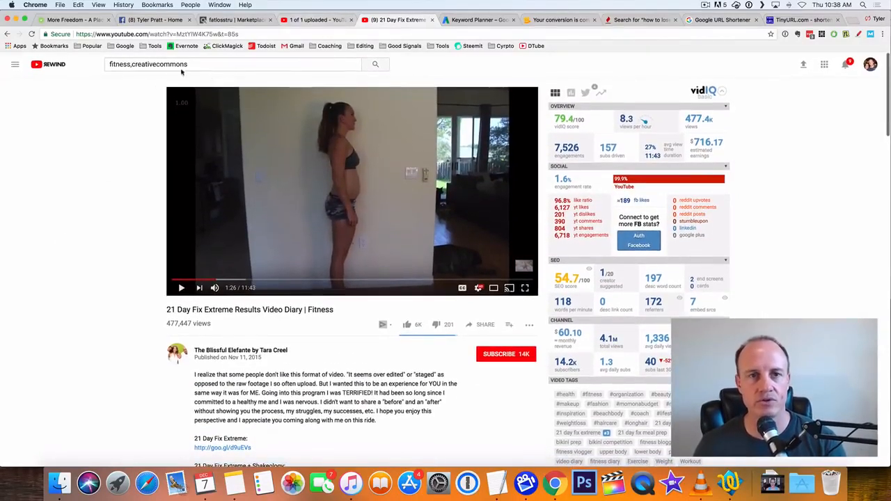
type("how to lose weight women")
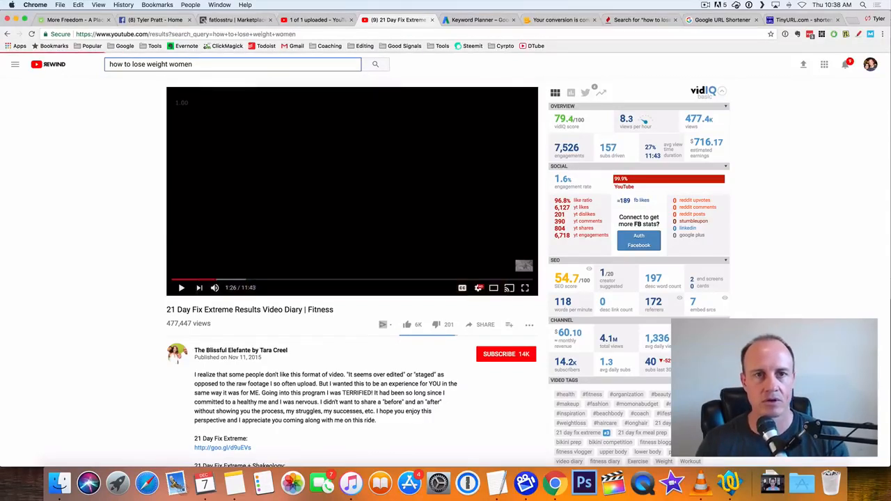
Copy the vidIQ tags of the competitor 'WHAT I EAT IN A DAY' video and return to the upload page
left_click(376, 64)
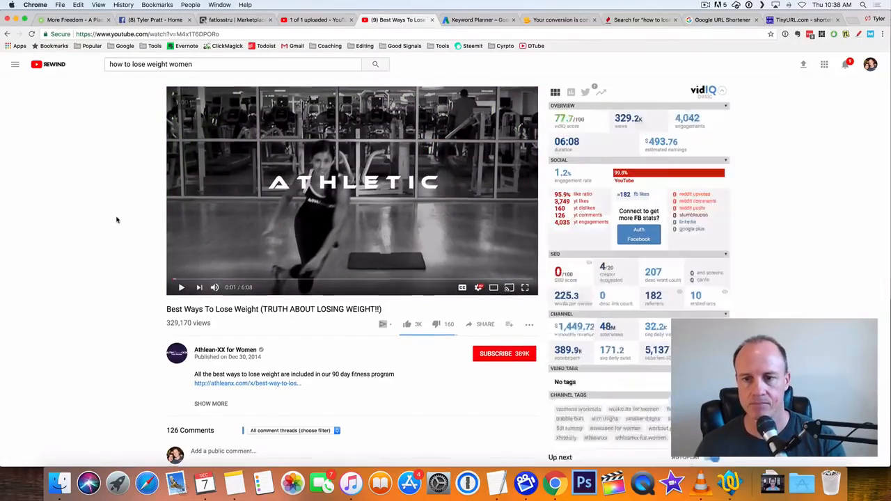
scroll("down", 3)
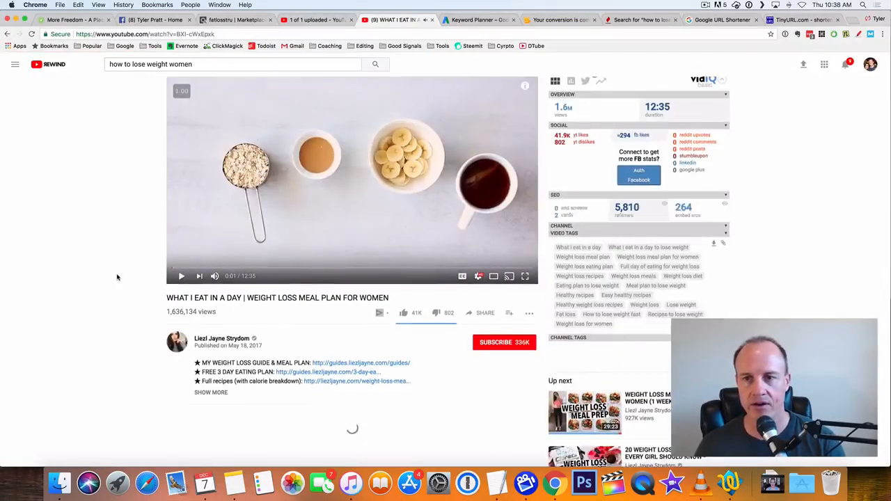
scroll("down", 3)
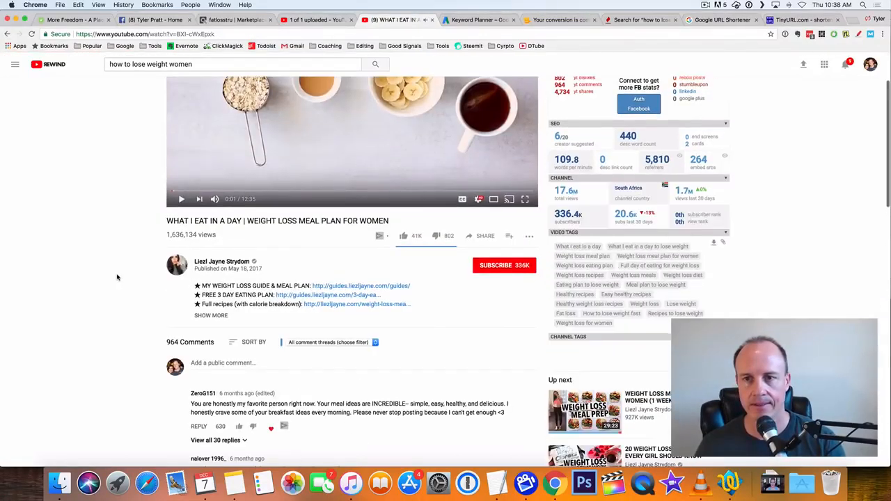
scroll("down", 3)
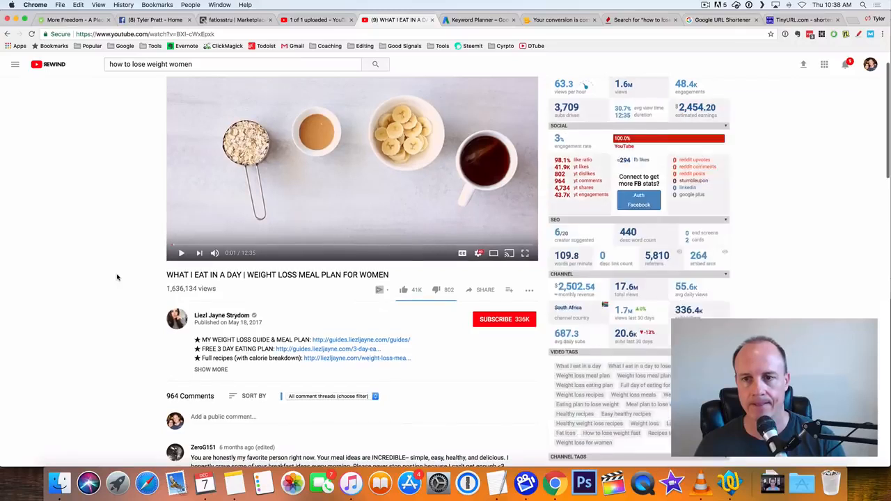
scroll("down", 3)
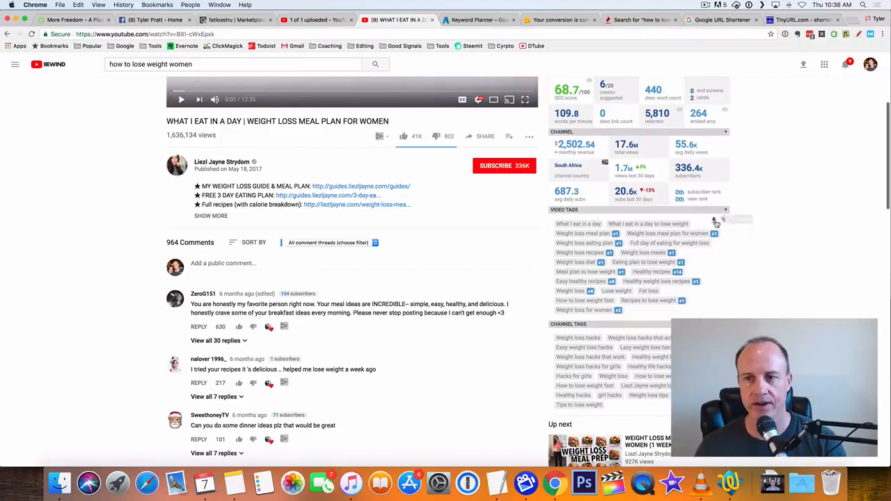
mouse_move(716, 220)
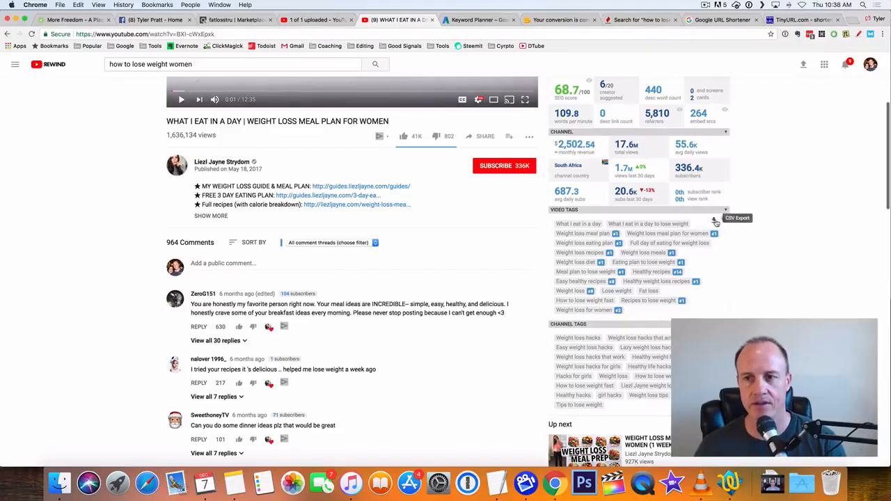
mouse_move(724, 222)
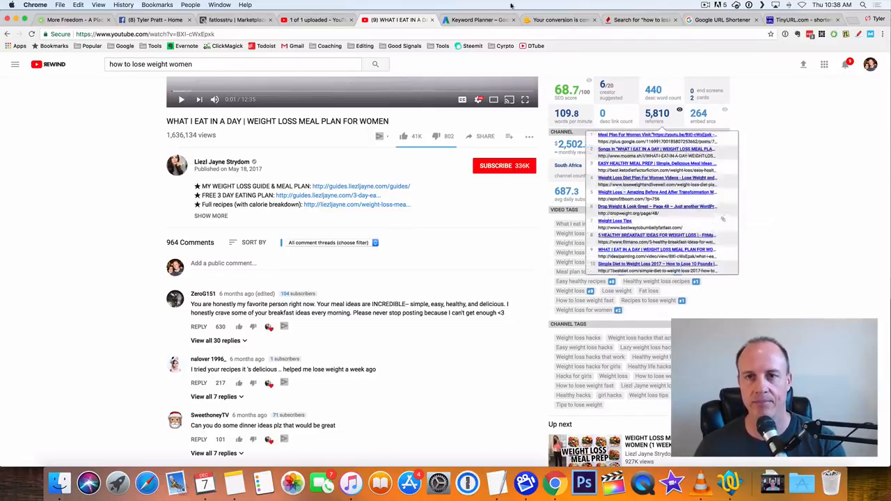
left_click(317, 20)
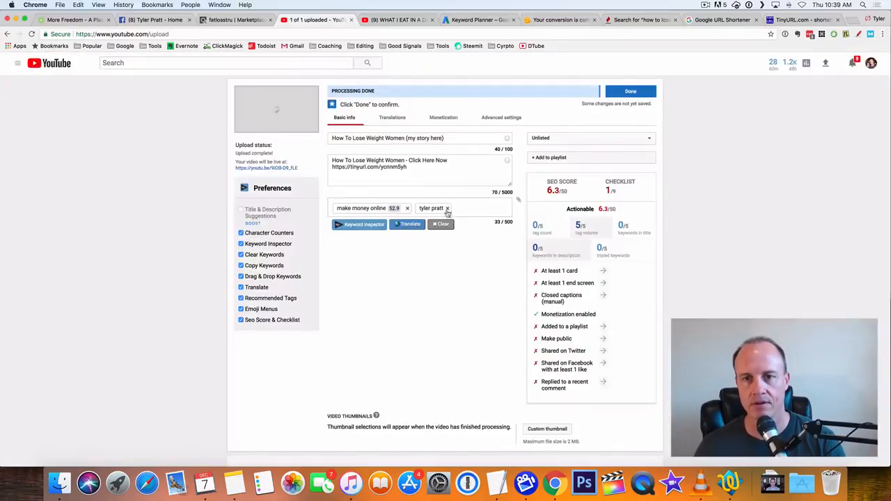
Replace the channel-name and 'make money online' tags with the copied weight-loss tags and save
left_click(449, 209)
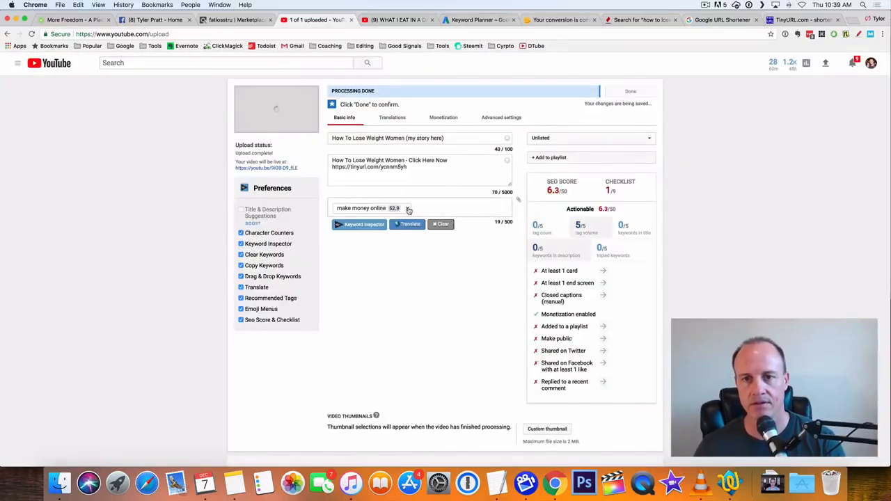
left_click(443, 225)
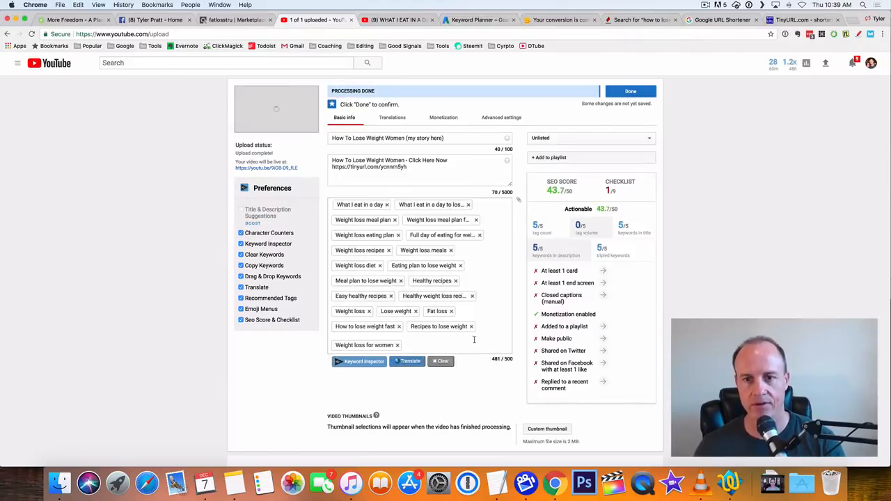
left_click(629, 92)
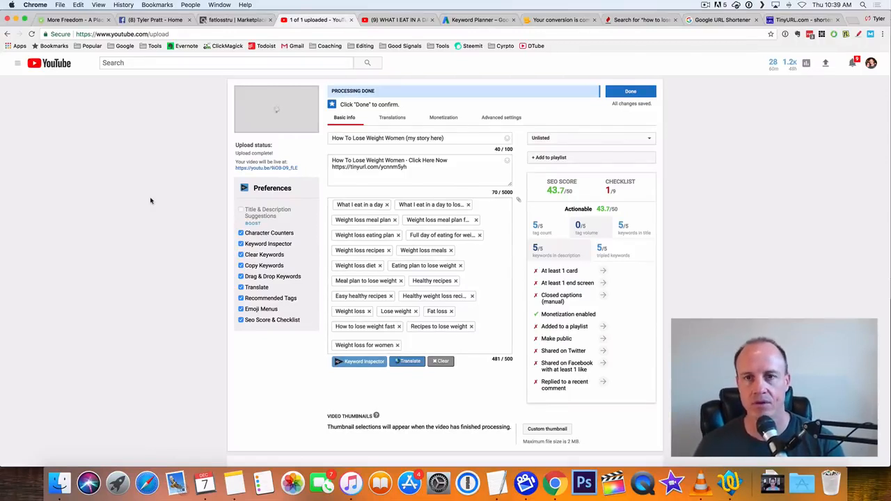
scroll("down", 3)
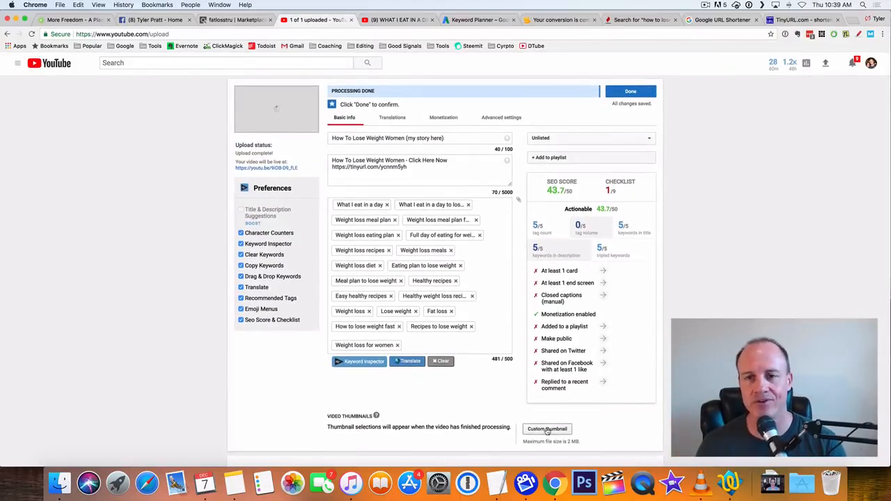
mouse_move(39, 129)
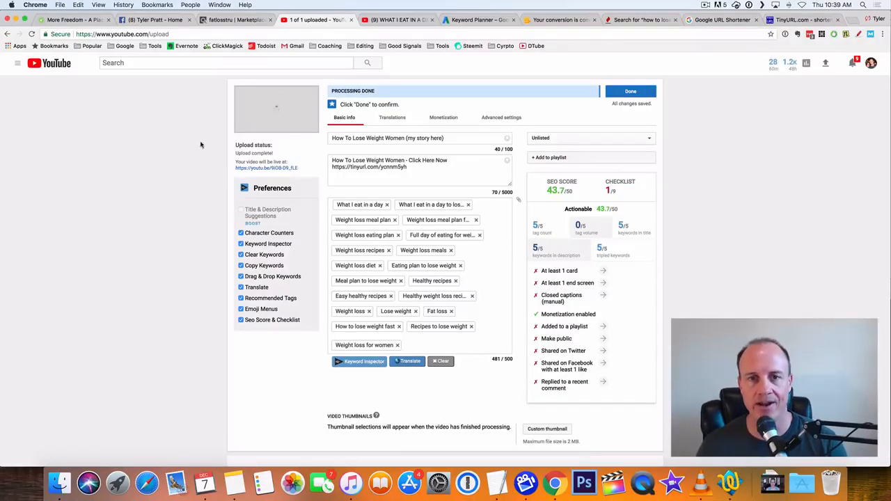
mouse_move(706, 175)
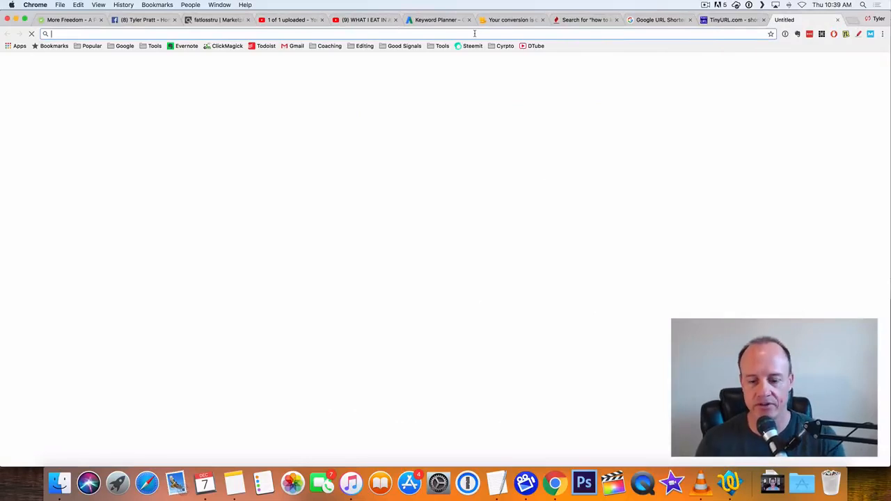
Go to SEOClerks and search the marketplace for 'social signals'
type("se")
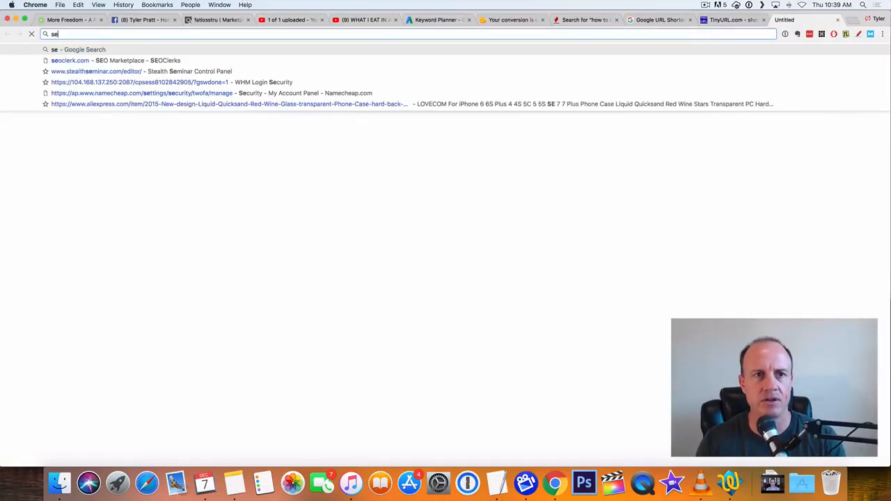
left_click(69, 61)
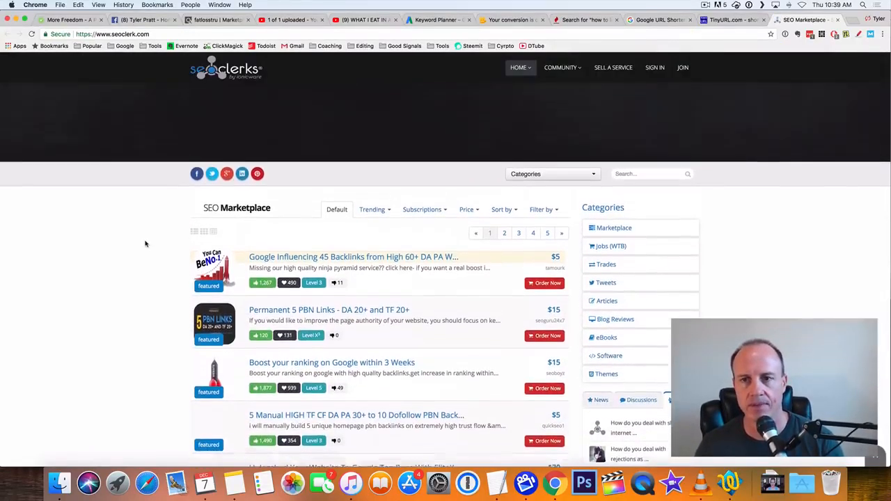
scroll("down", 3)
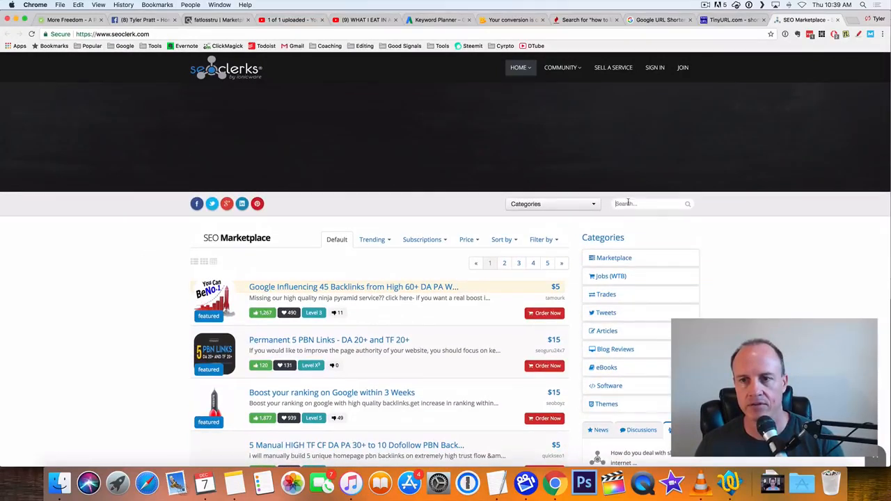
type("social")
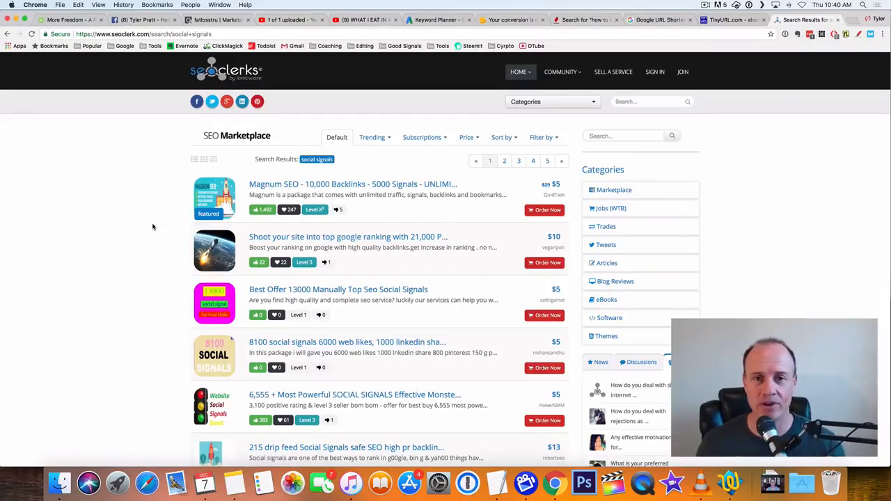
scroll("down", 3)
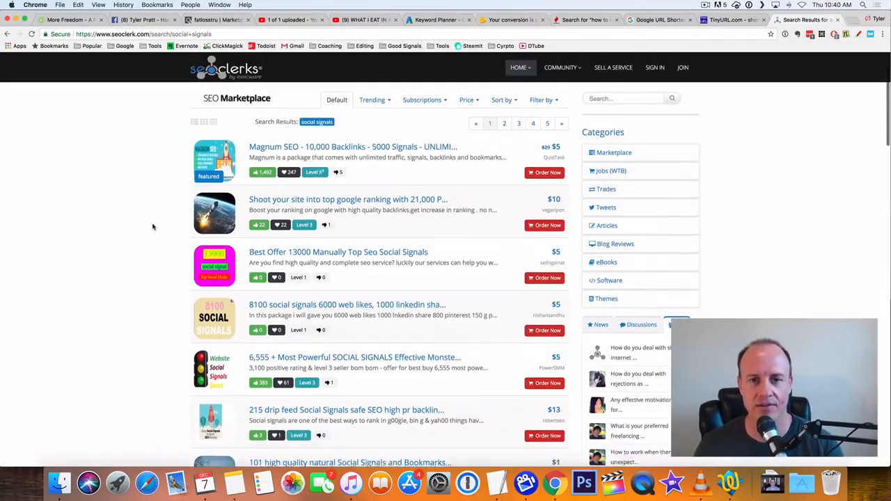
scroll("down", 3)
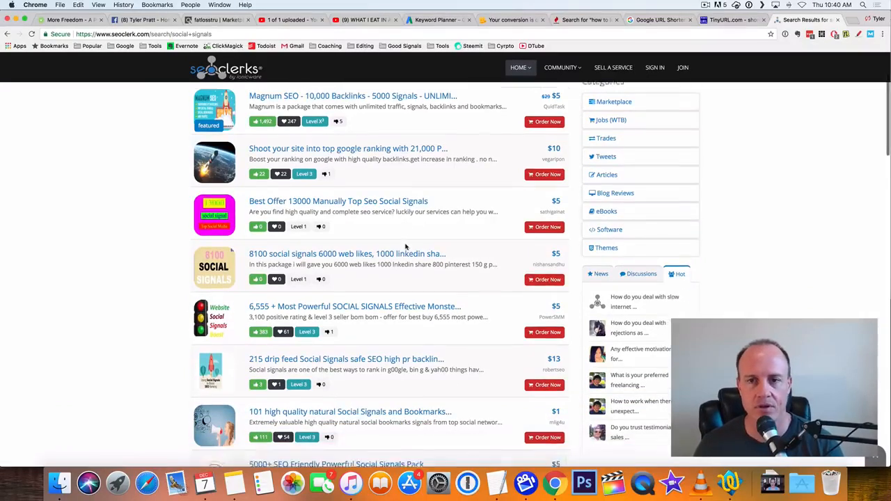
scroll("down", 3)
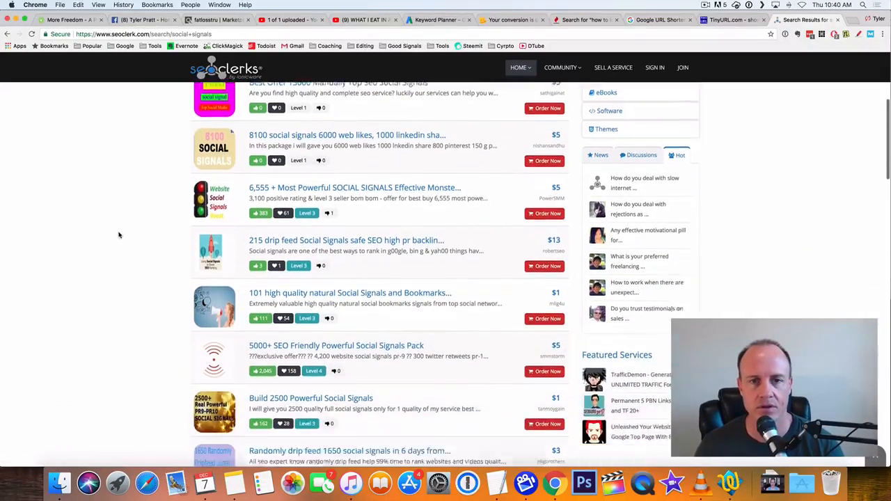
scroll("down", 3)
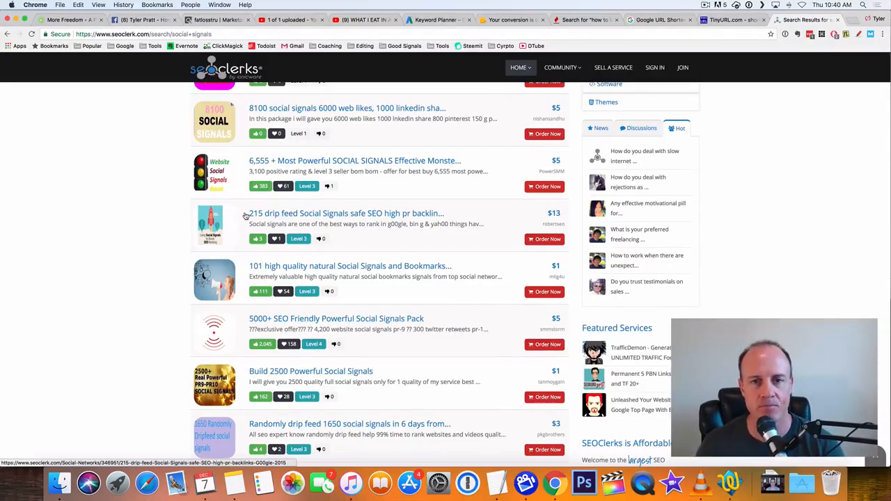
scroll("down", 3)
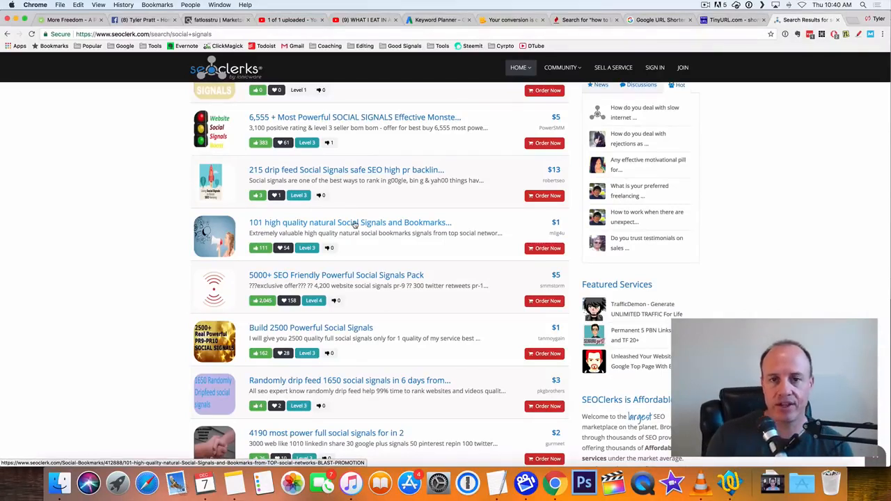
scroll("down", 3)
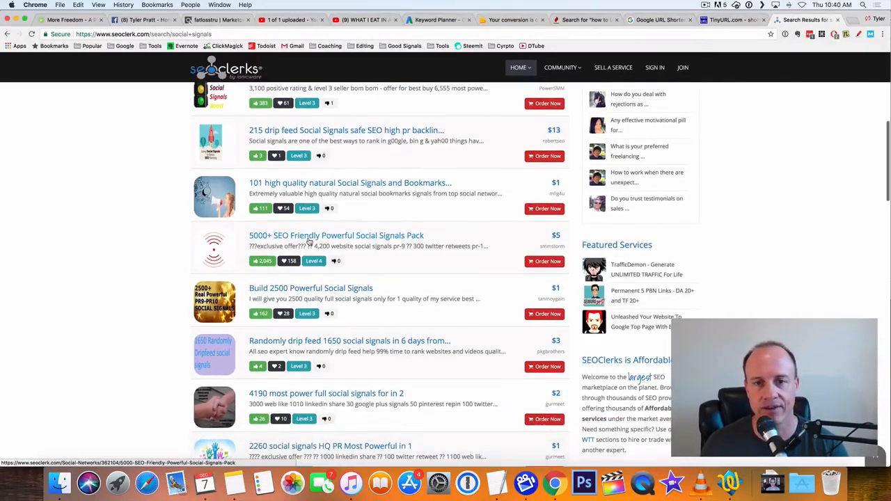
scroll("down", 3)
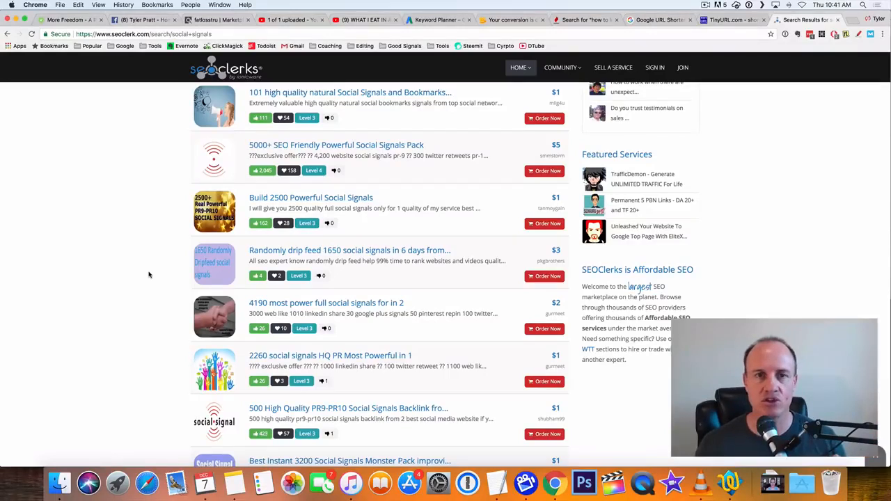
scroll("down", 3)
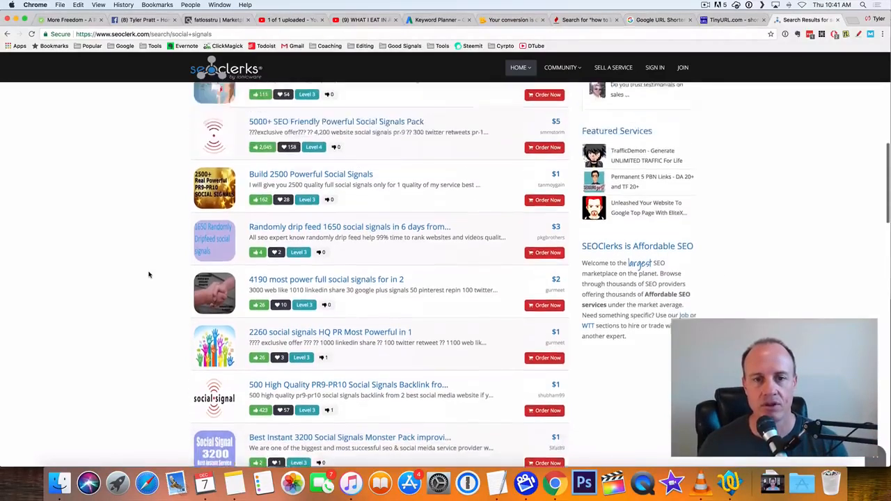